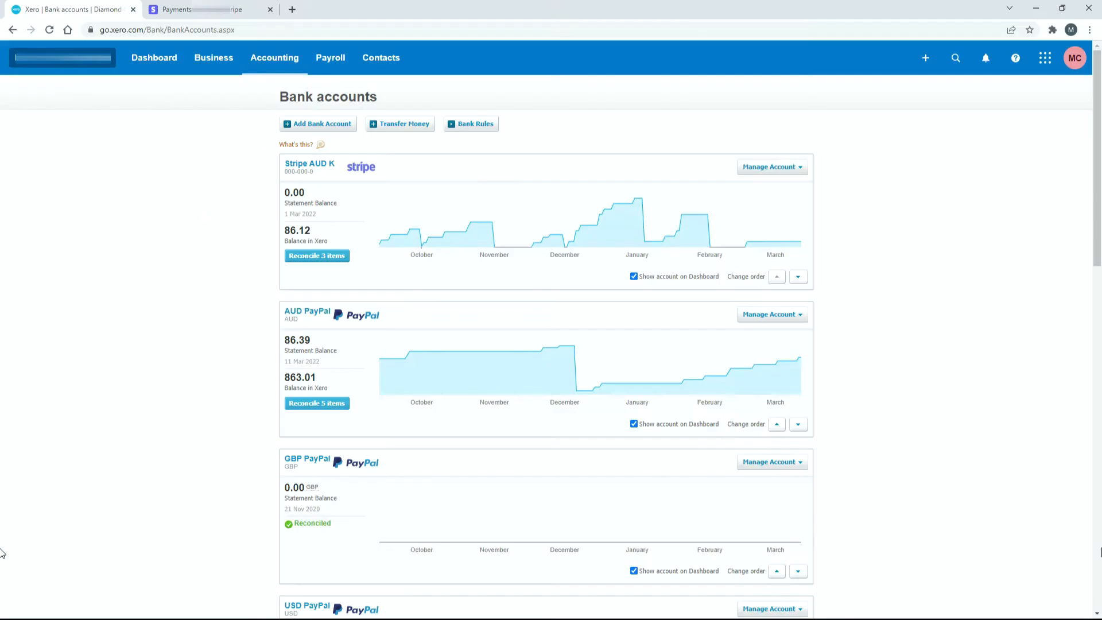
mouse_move(938, 213)
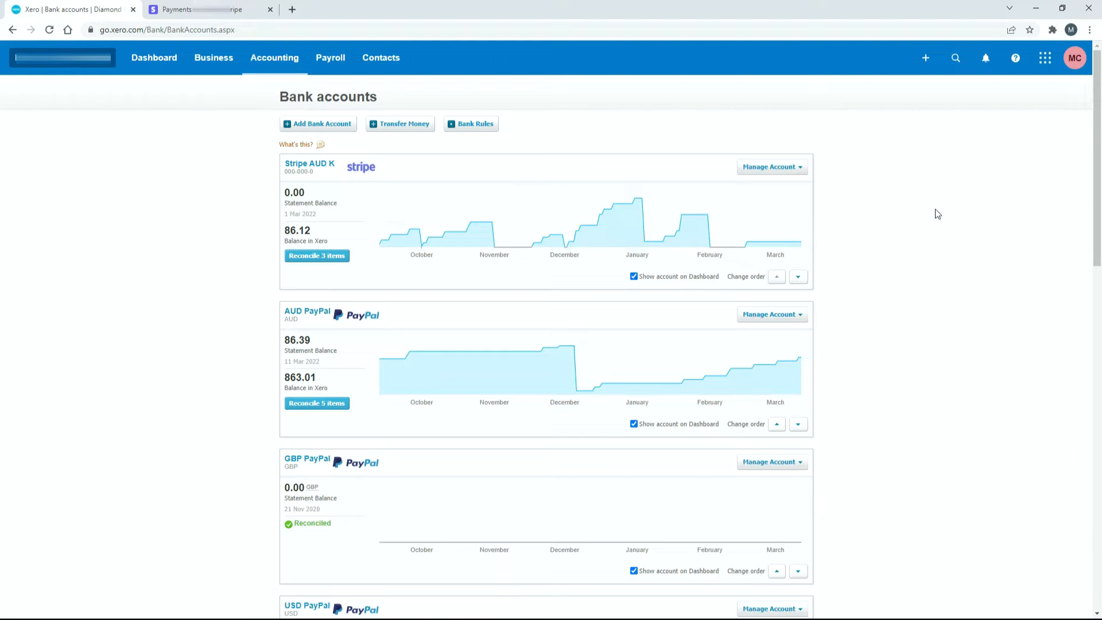
mouse_move(316, 90)
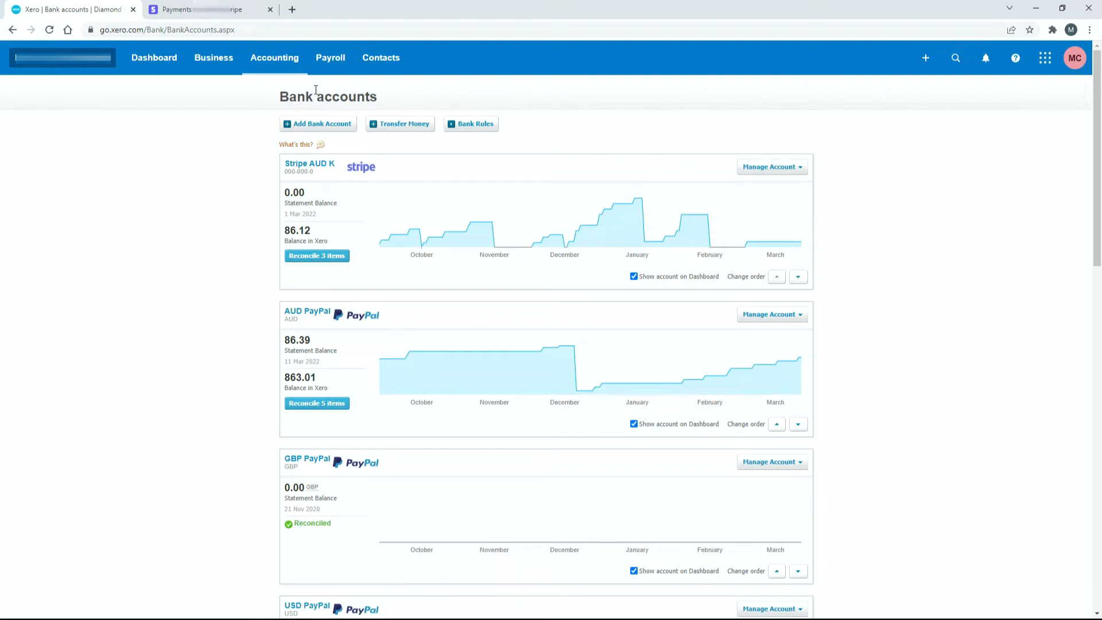
mouse_move(274, 58)
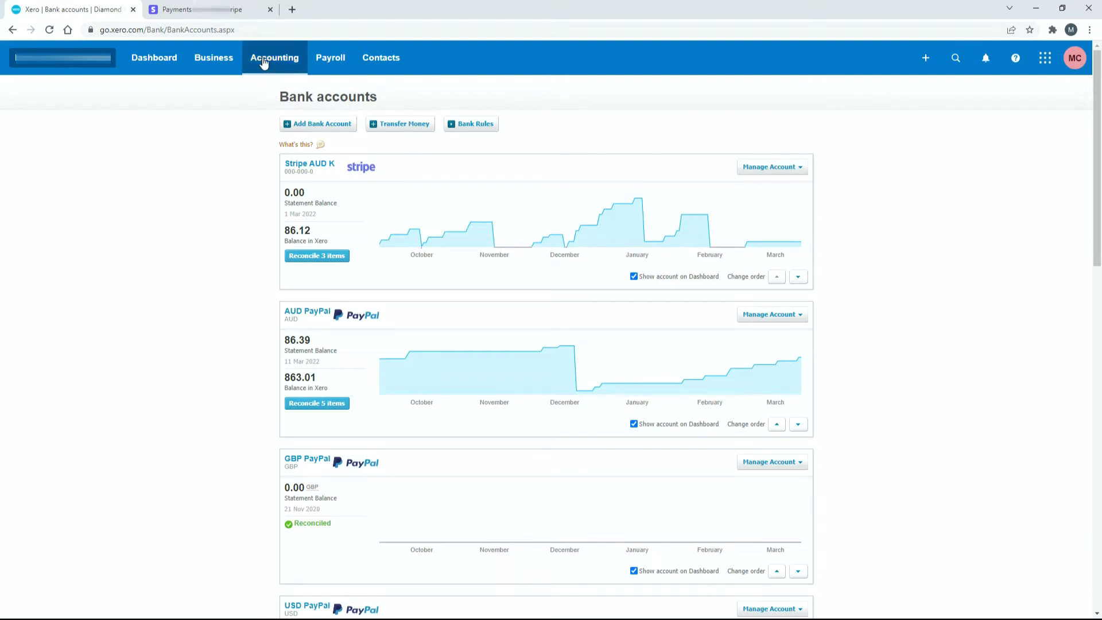
mouse_move(262, 166)
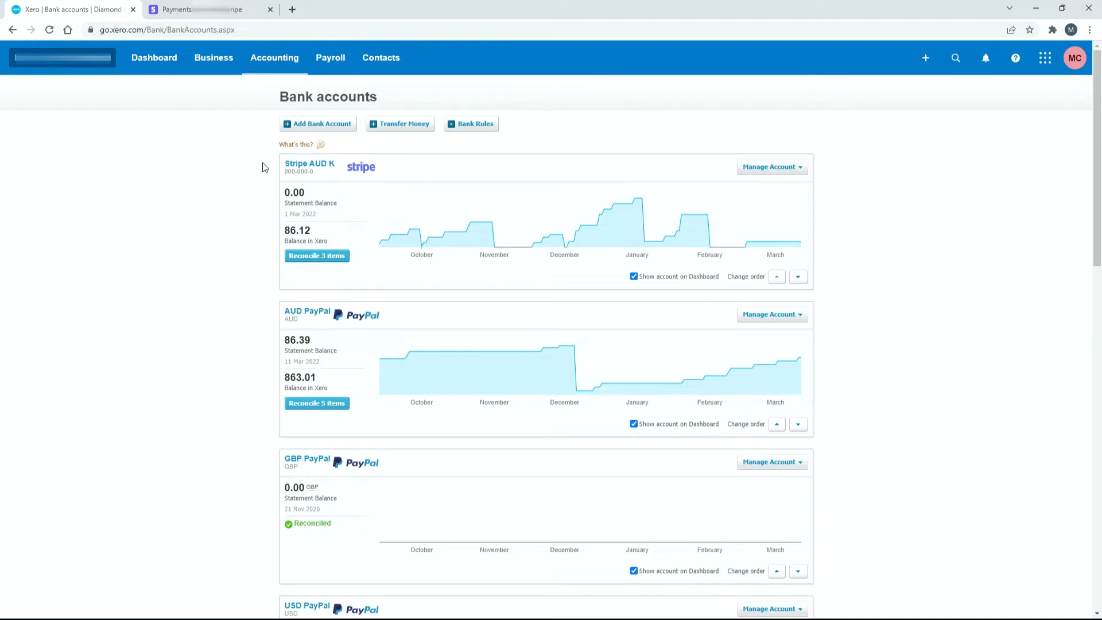
mouse_move(309, 163)
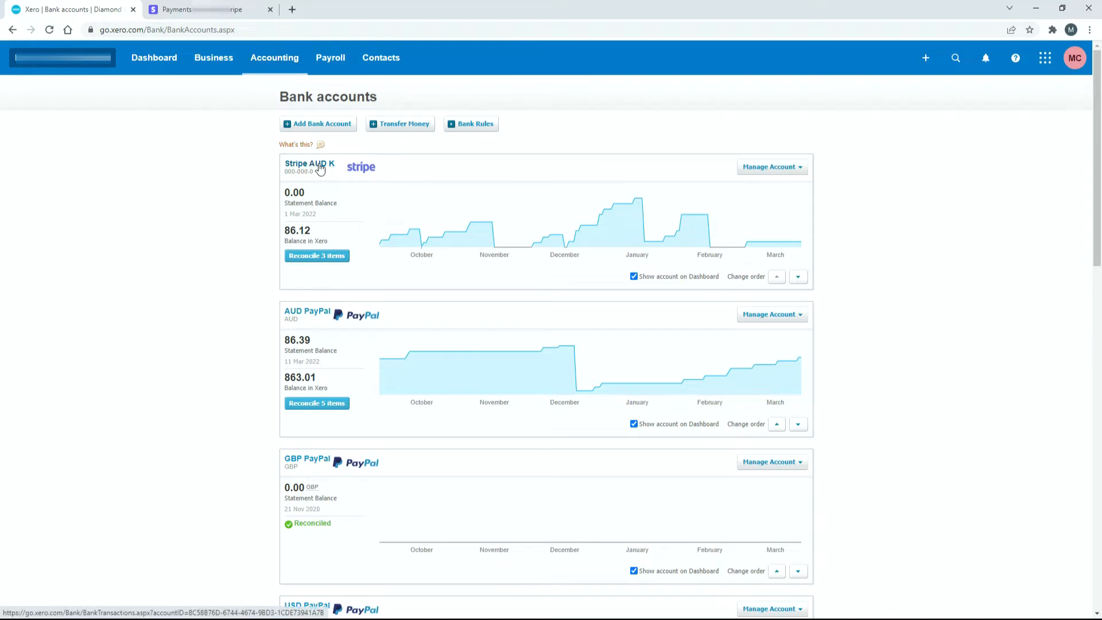
mouse_move(335, 273)
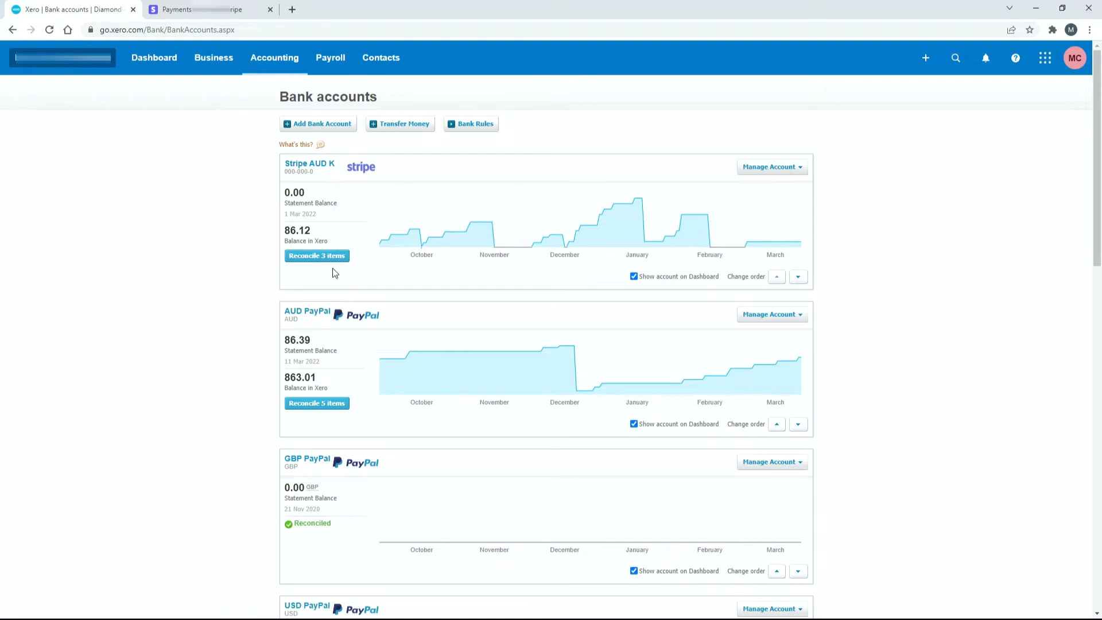
Start reconciling the 3 items in the Stripe AUD K bank account
left_click(316, 255)
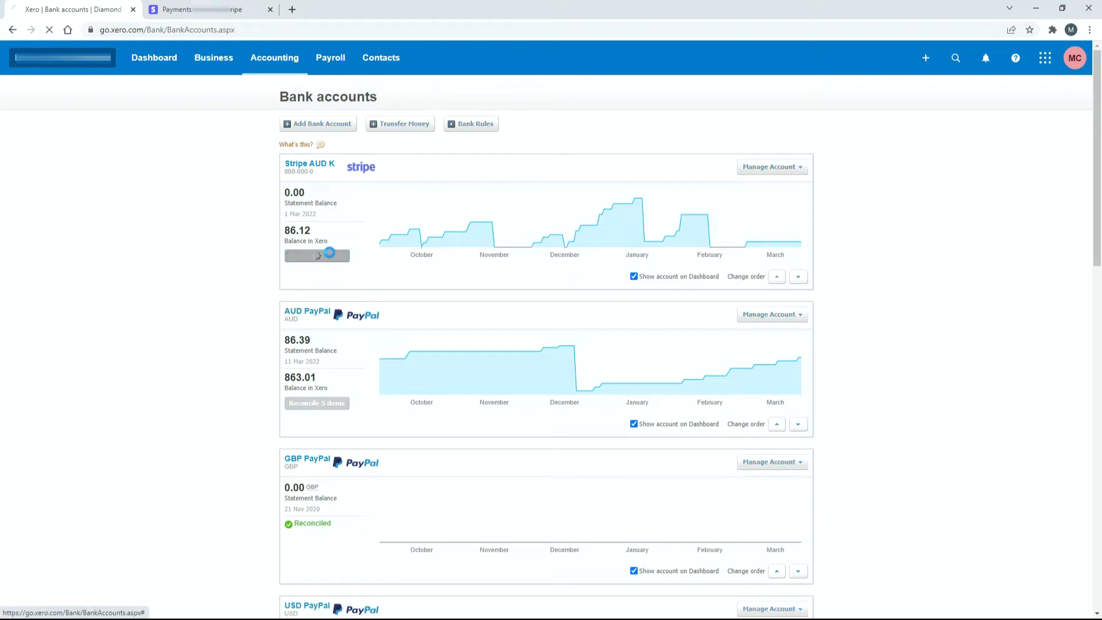
left_click(317, 254)
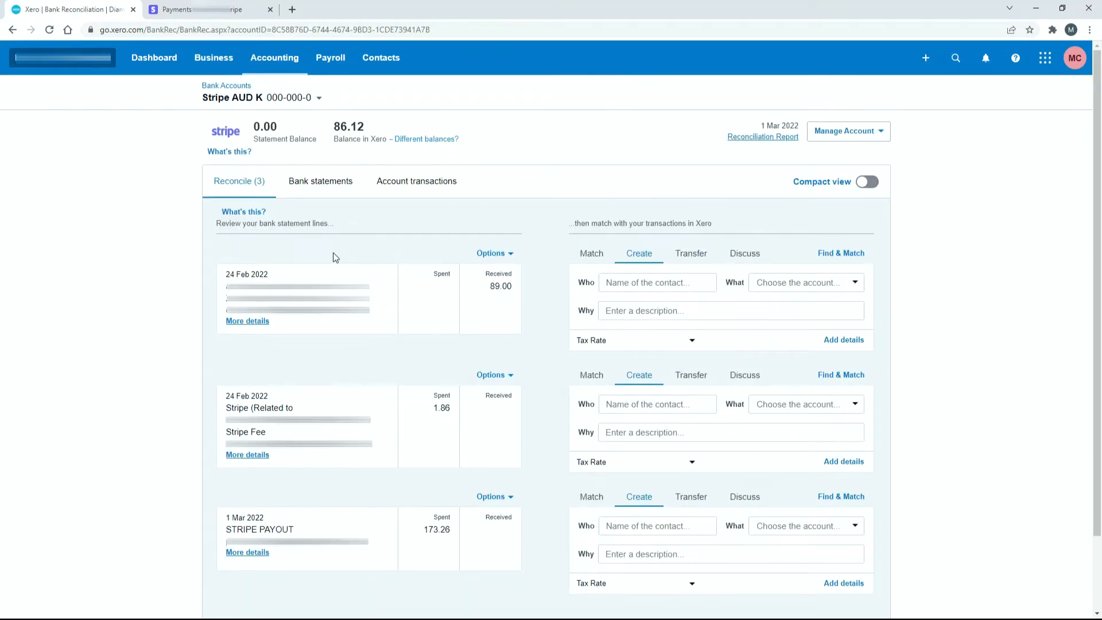
mouse_move(404, 365)
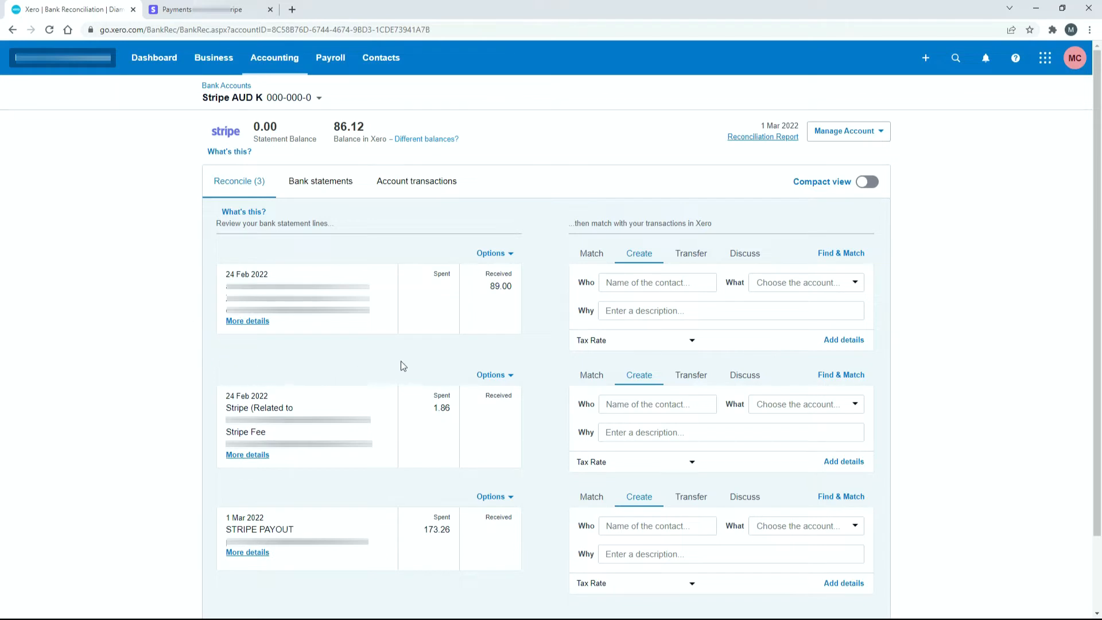
mouse_move(529, 295)
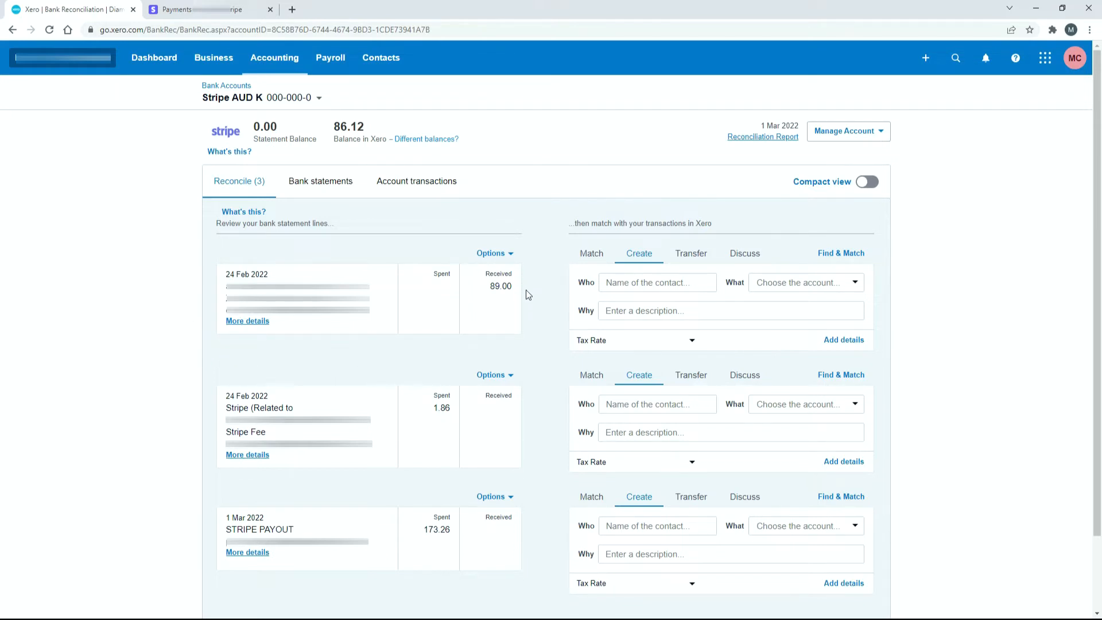
mouse_move(533, 398)
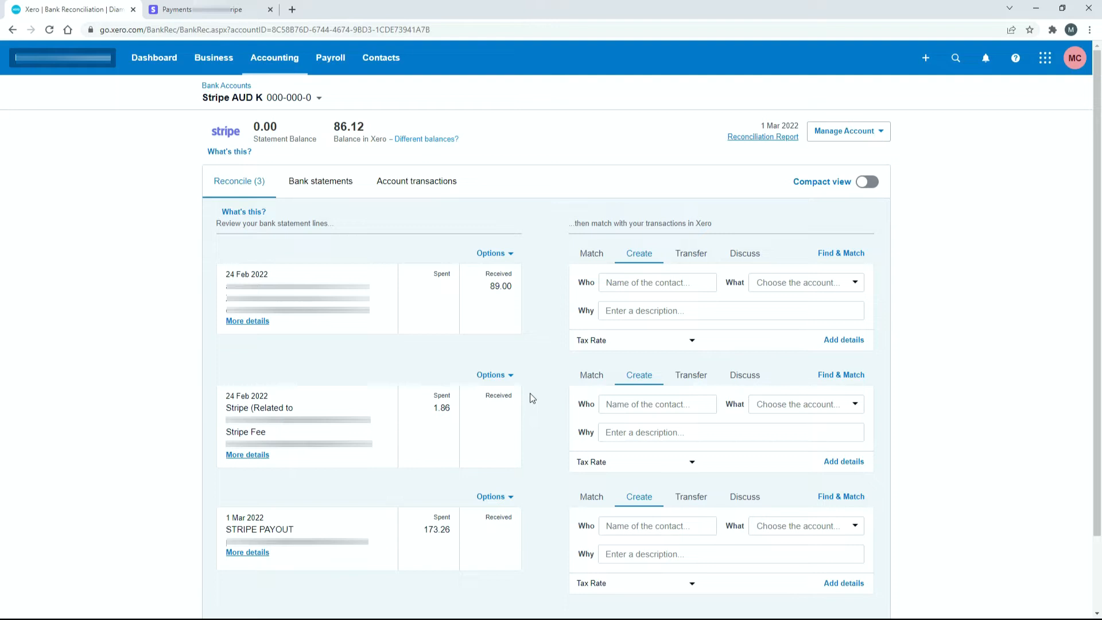
mouse_move(533, 298)
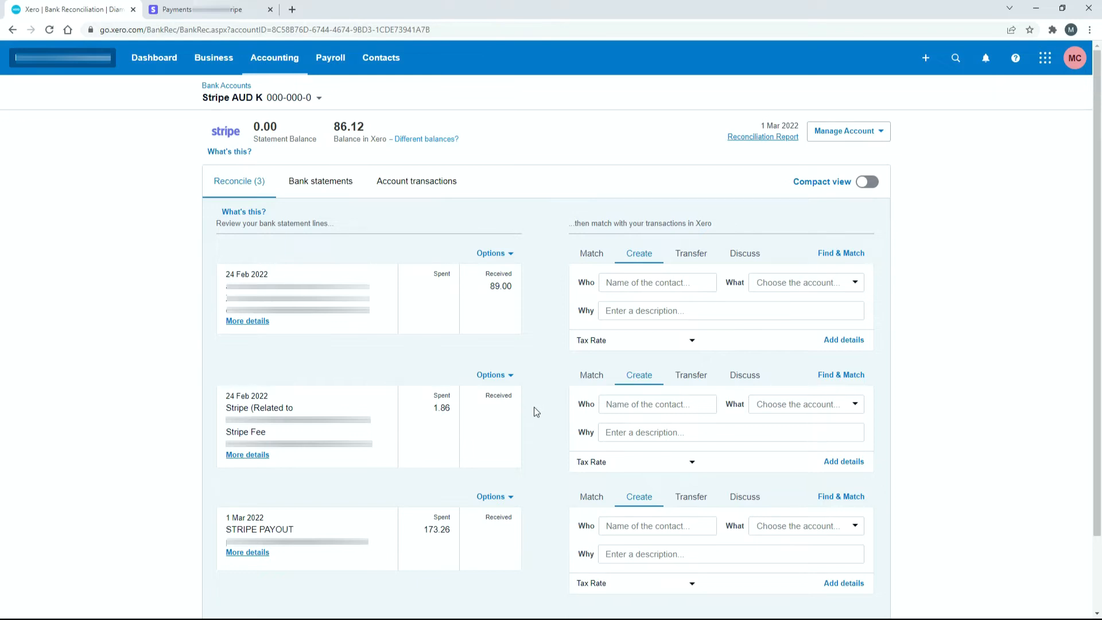
mouse_move(551, 326)
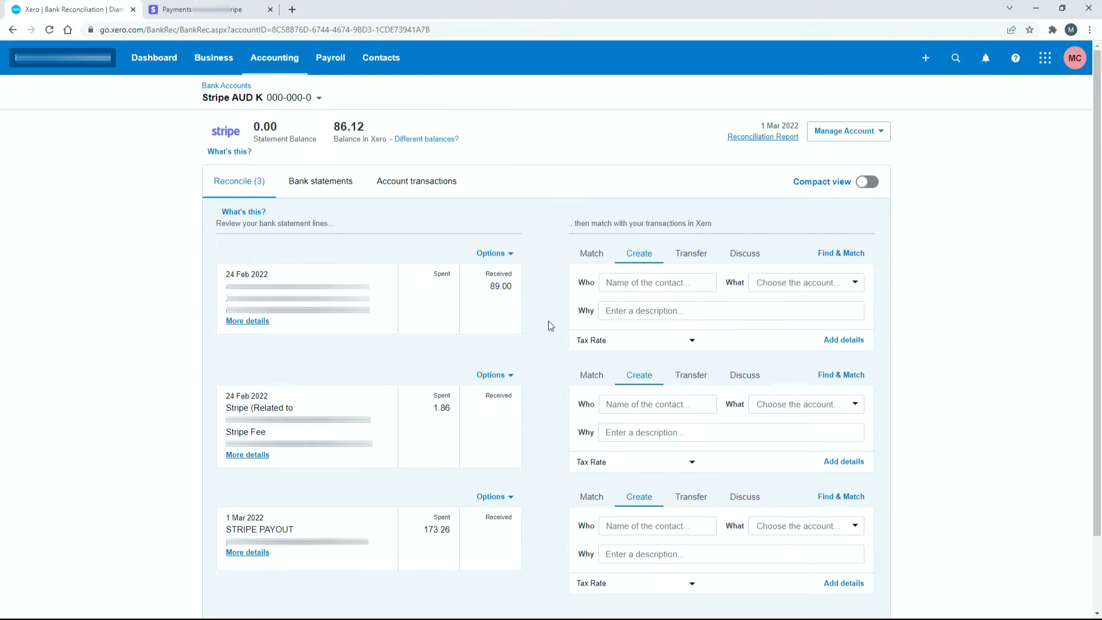
mouse_move(244, 490)
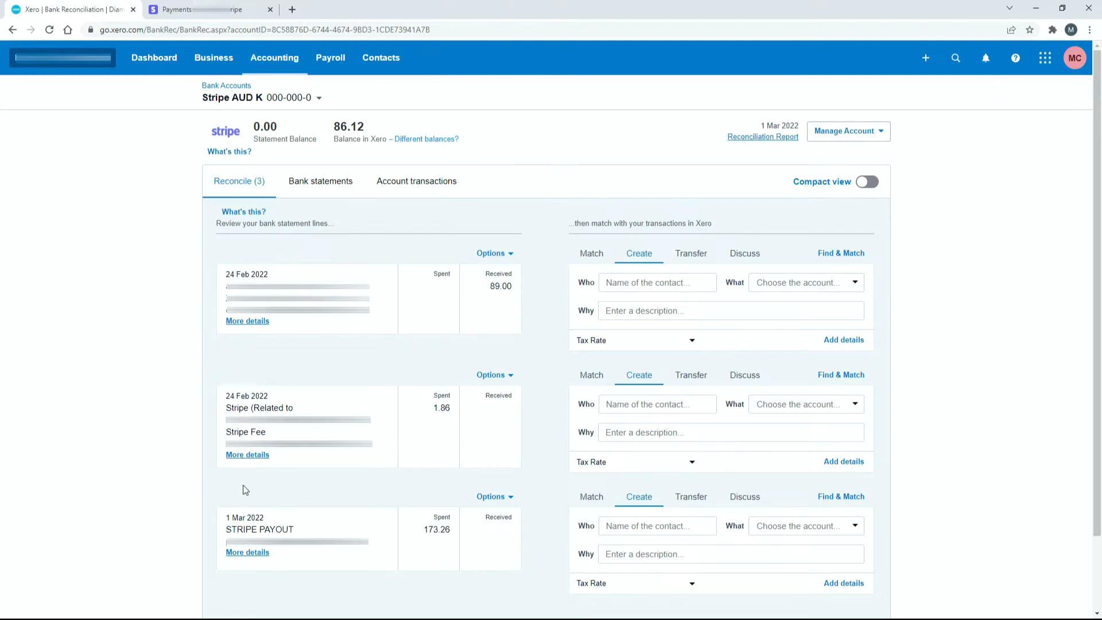
mouse_move(178, 79)
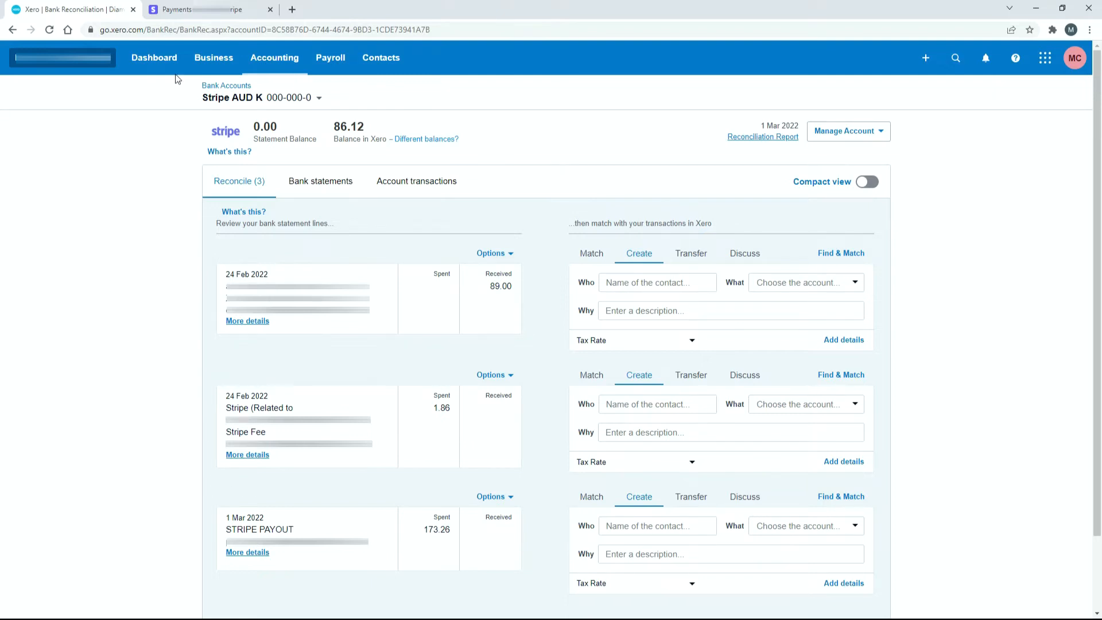
View the $89.00 AUD Stripe payment with its $1.86 fee and $87.14 net
left_click(203, 9)
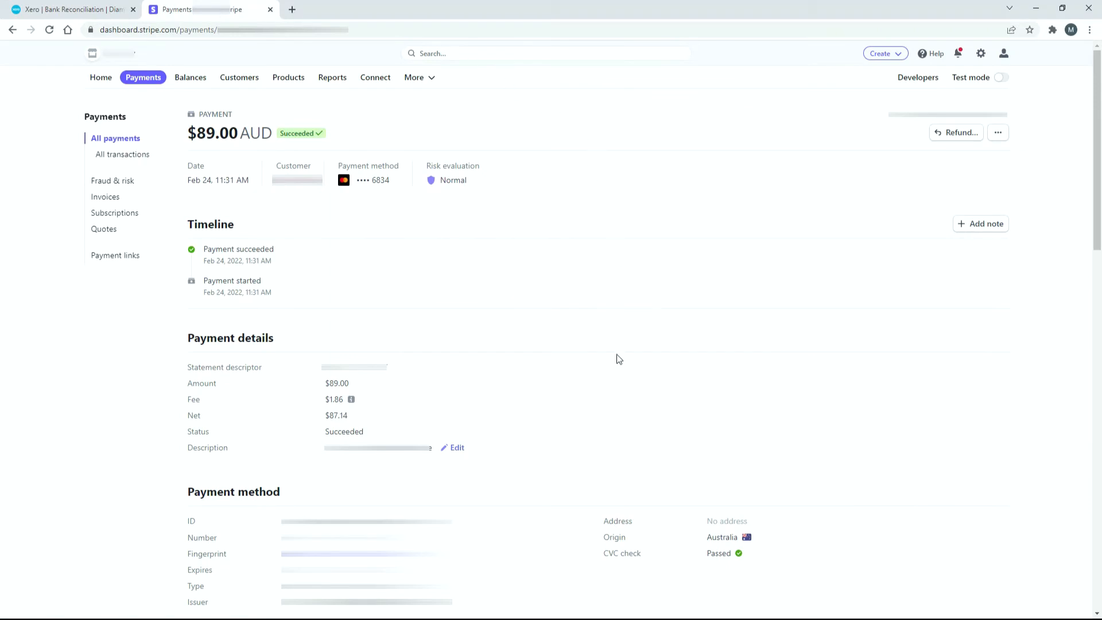
mouse_move(434, 338)
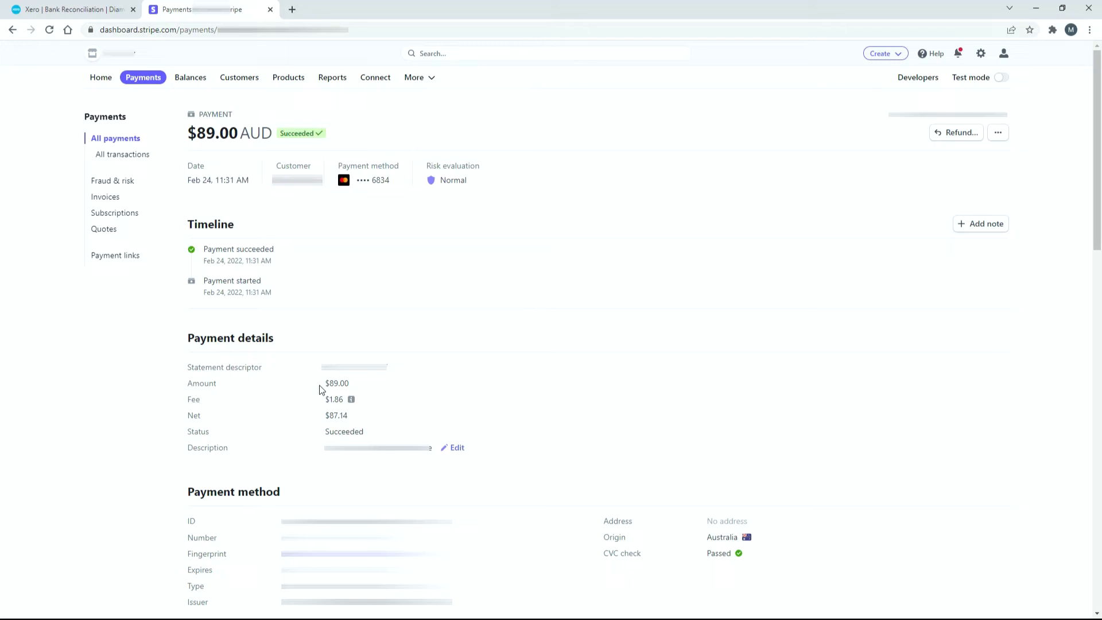
mouse_move(220, 410)
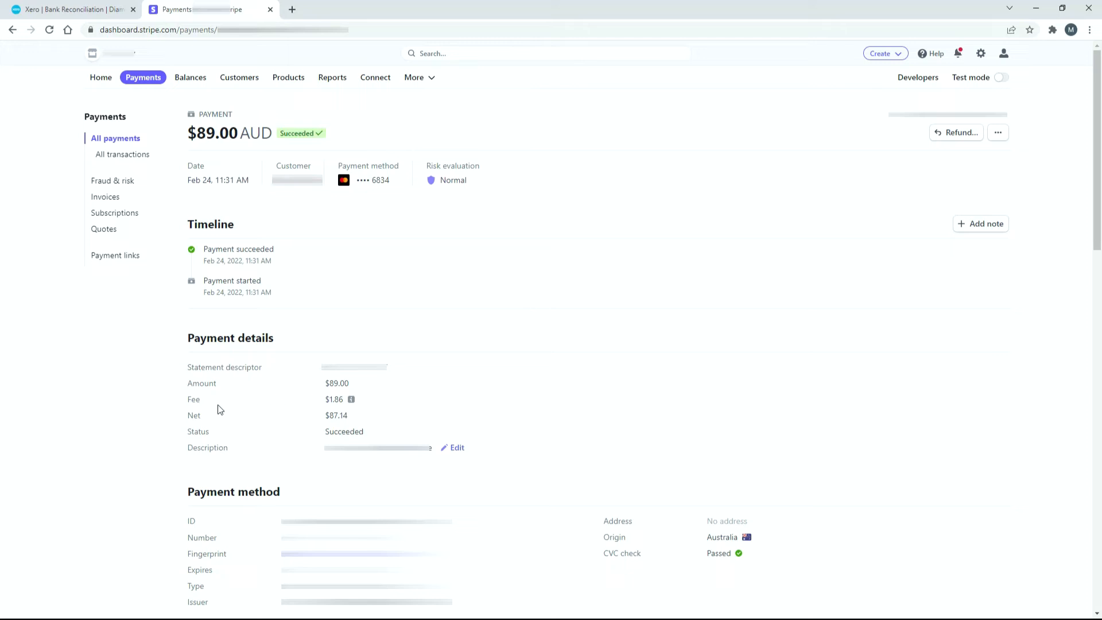
mouse_move(322, 402)
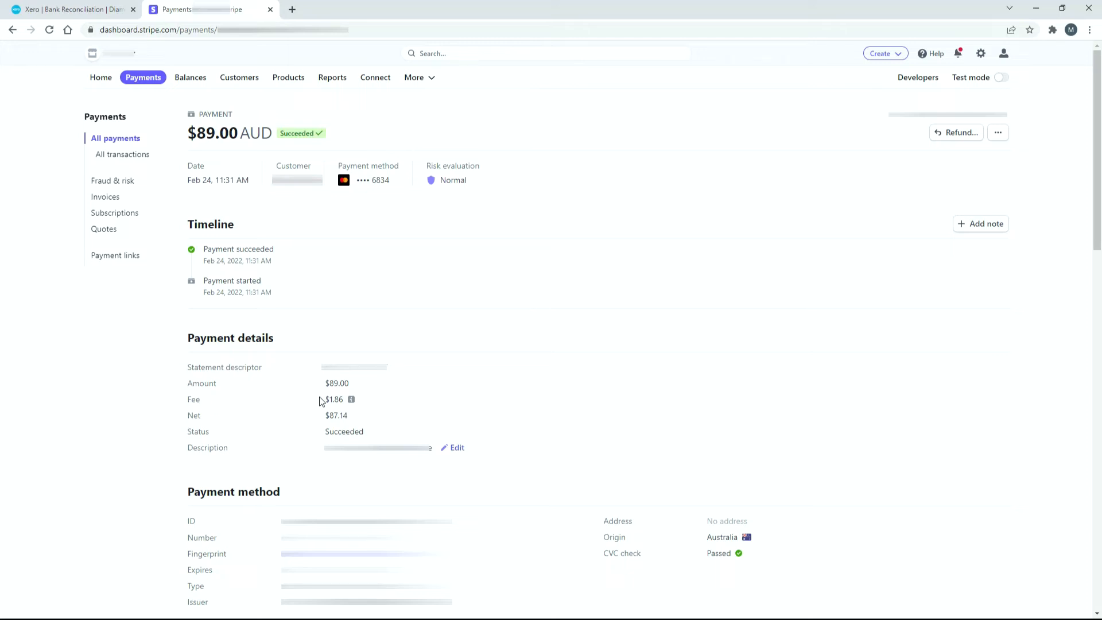
mouse_move(320, 422)
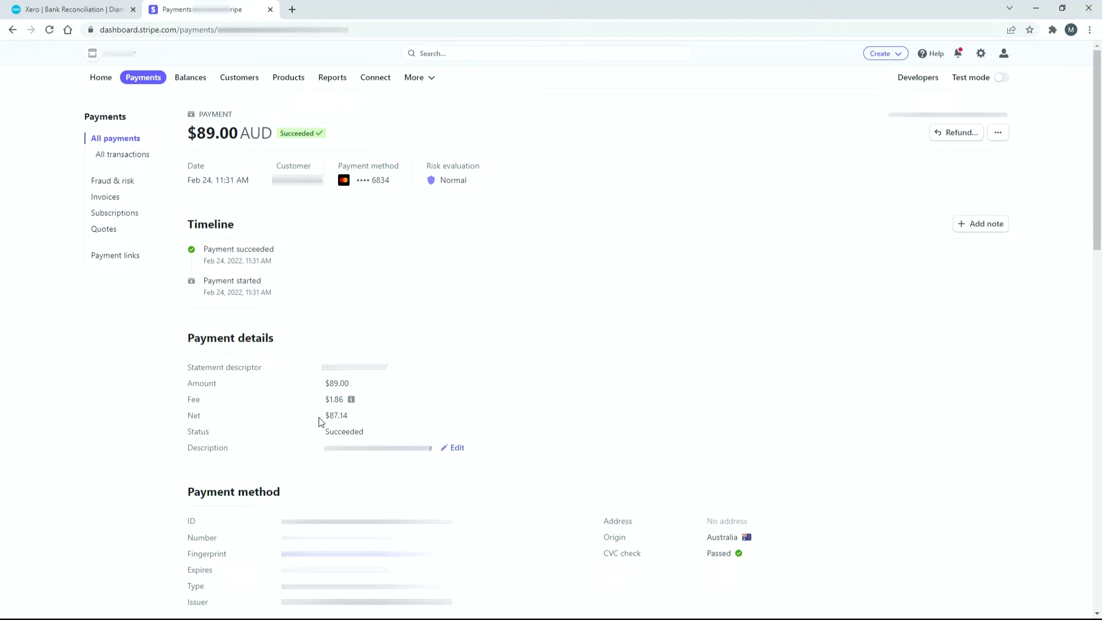
mouse_move(345, 427)
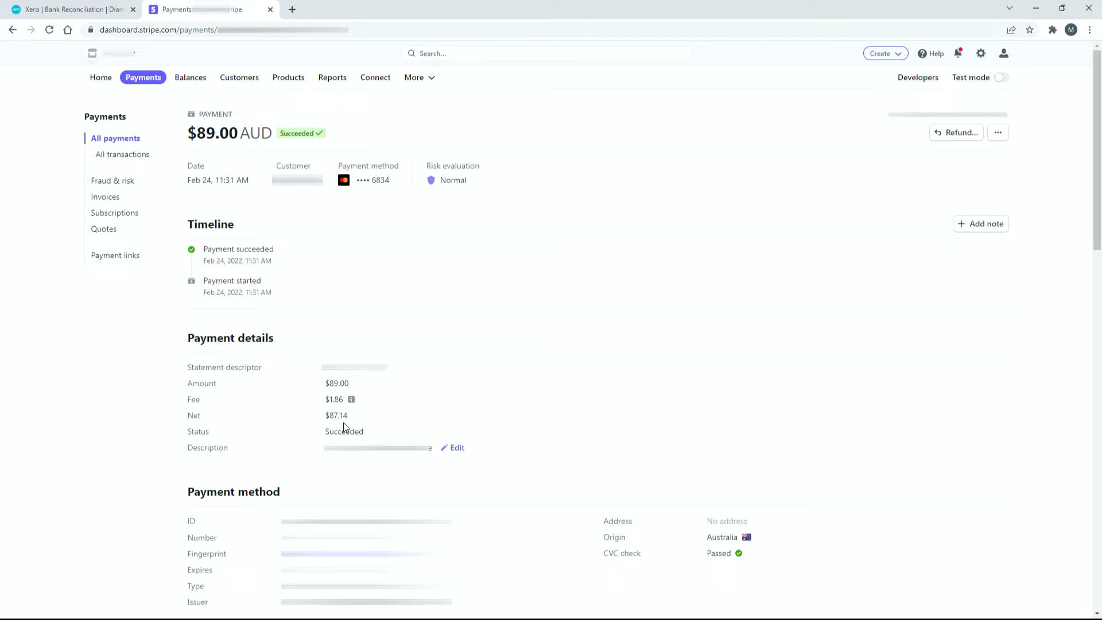
mouse_move(295, 391)
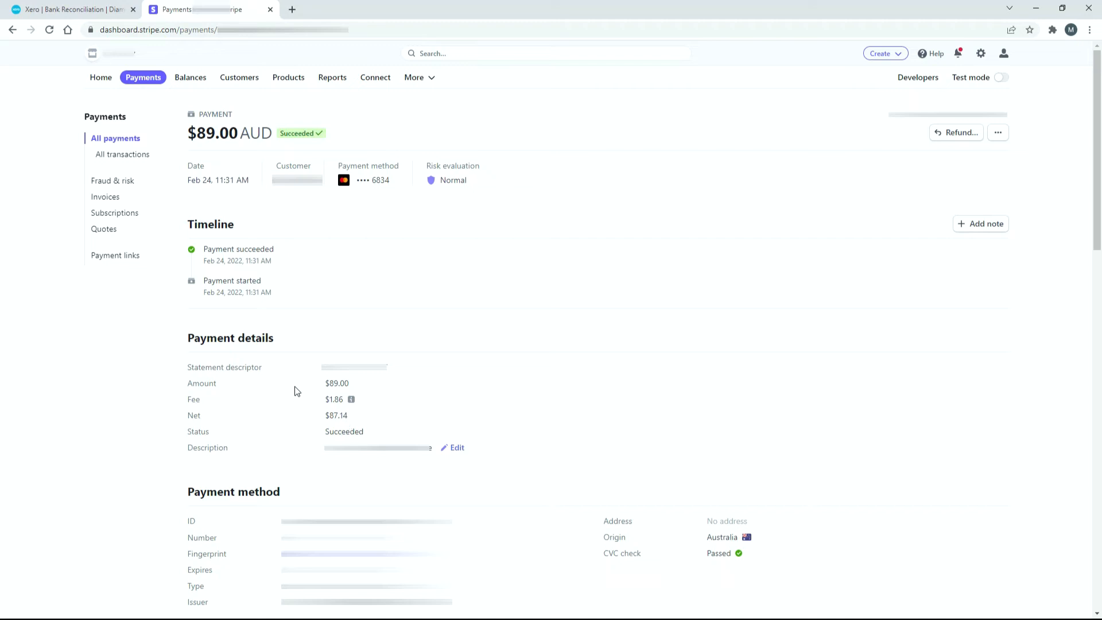
mouse_move(318, 427)
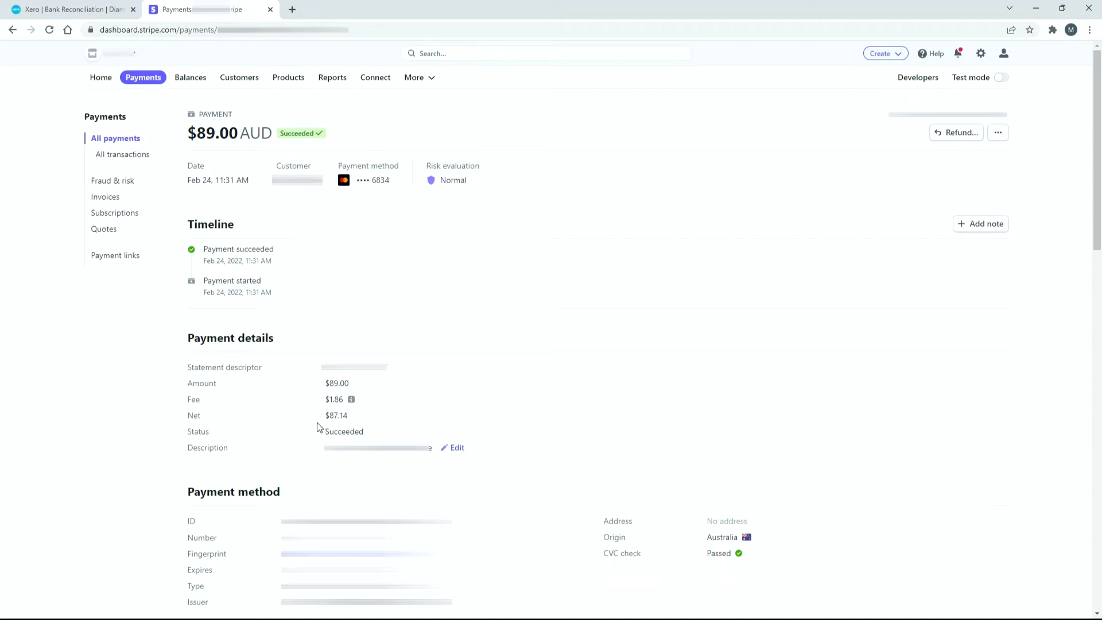
mouse_move(344, 413)
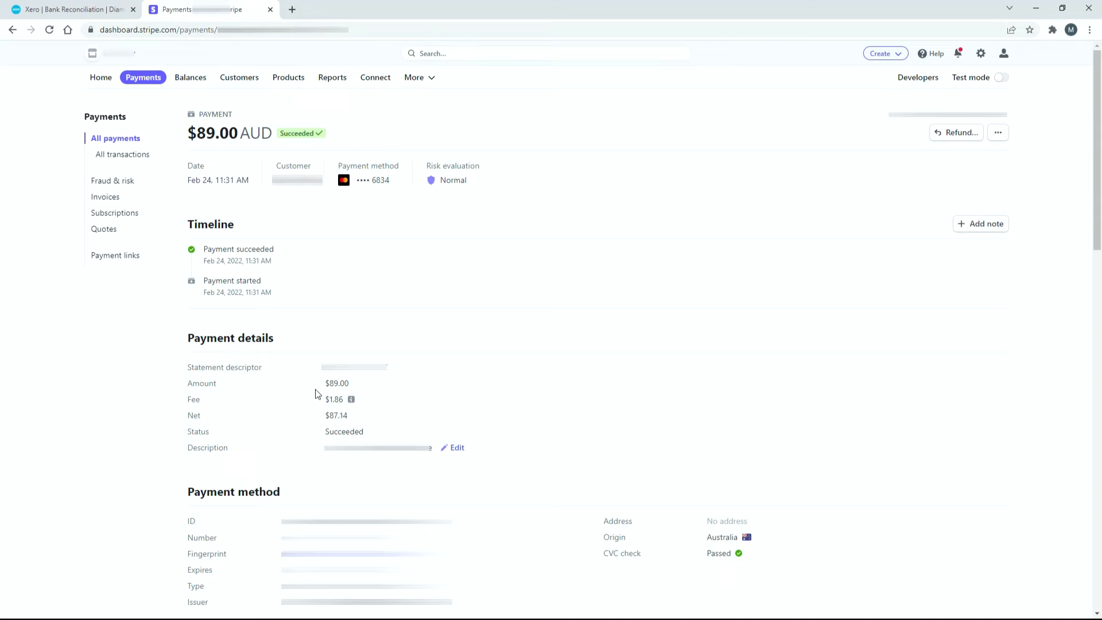
mouse_move(132, 139)
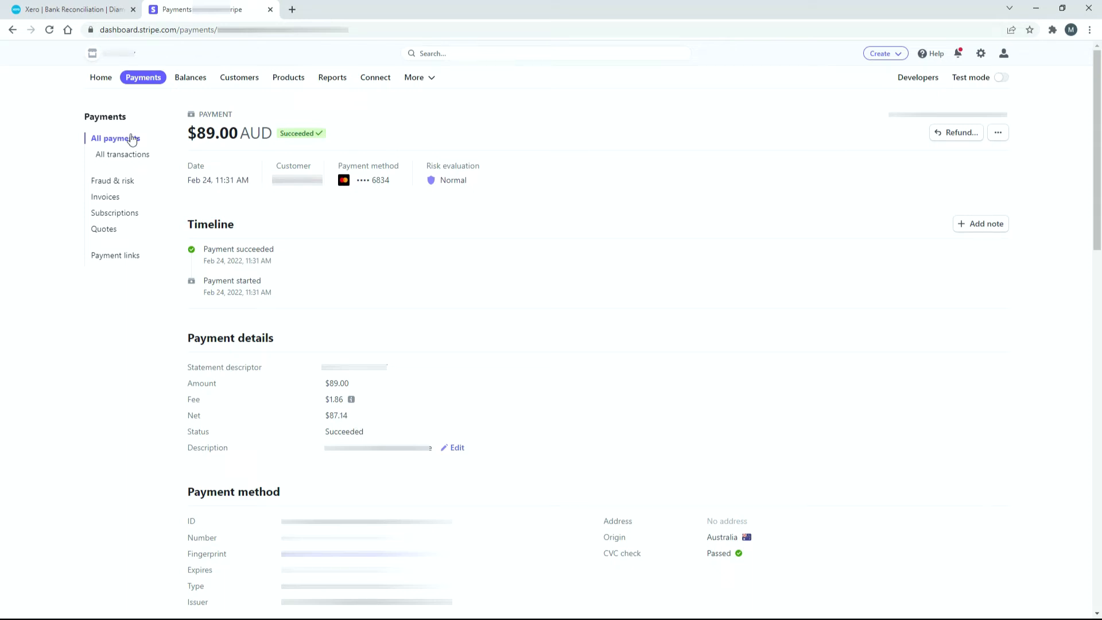
Return to Xero's Stripe AUD K reconciliation showing the three unmatched lines
left_click(70, 9)
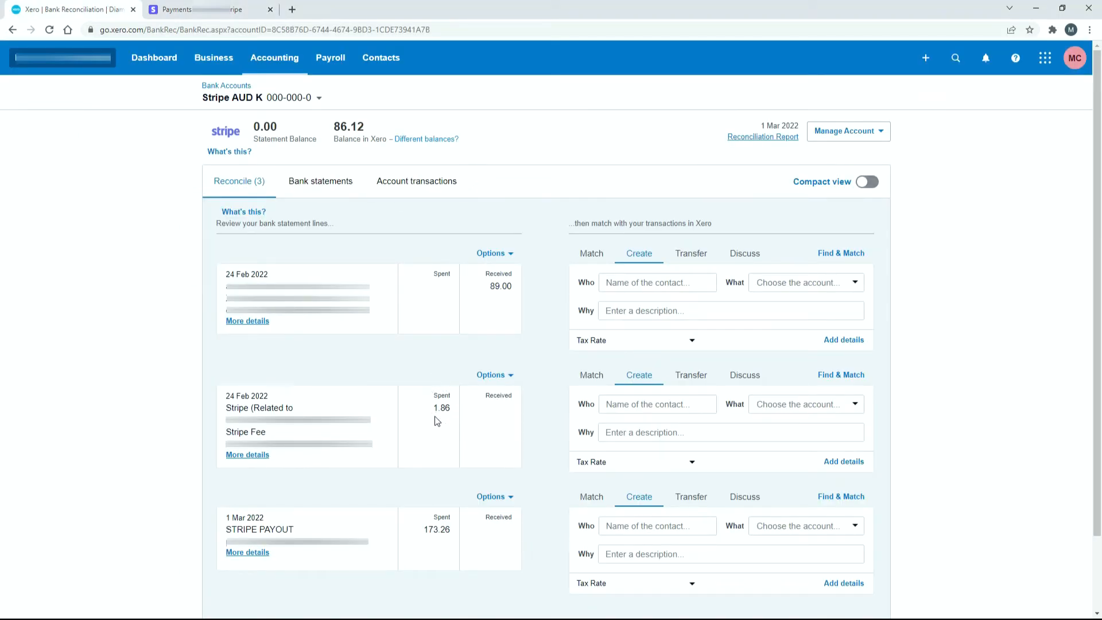
mouse_move(443, 423)
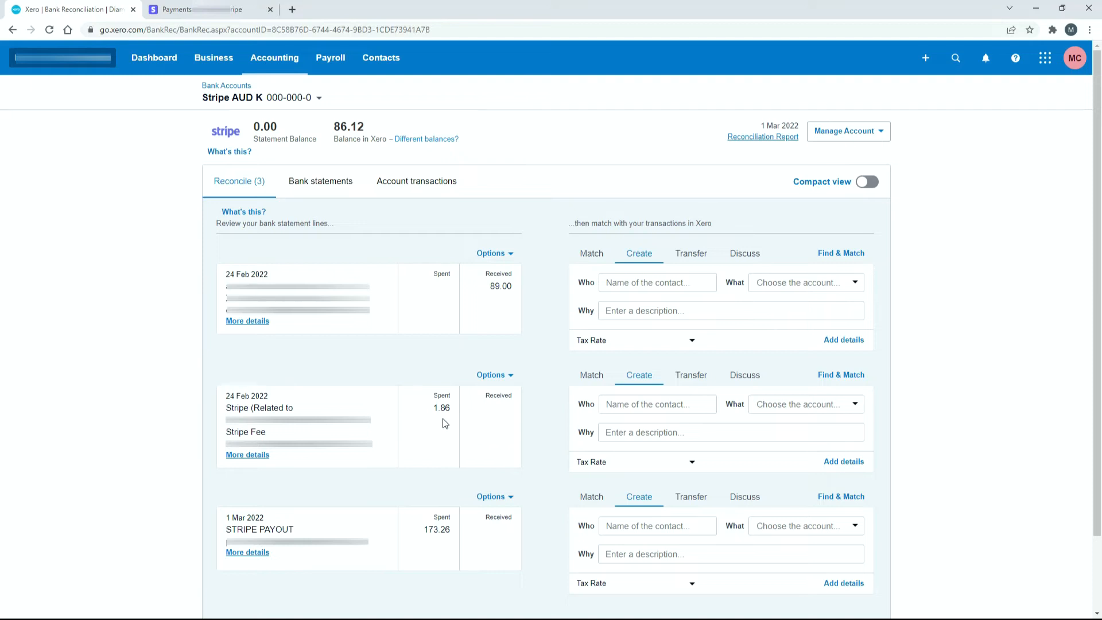
mouse_move(540, 331)
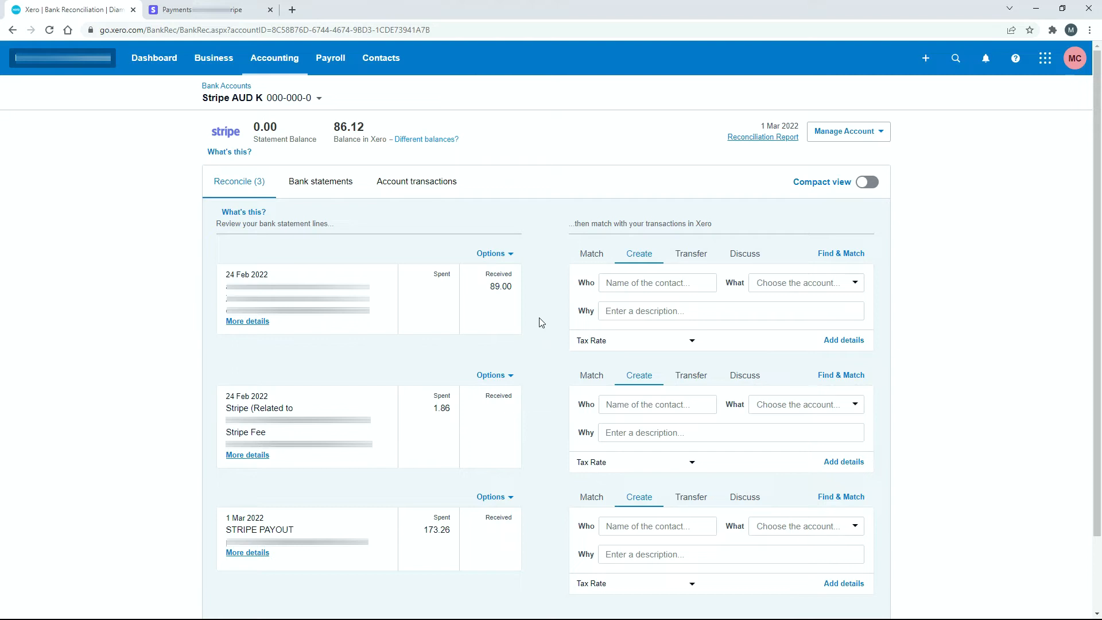
mouse_move(645, 273)
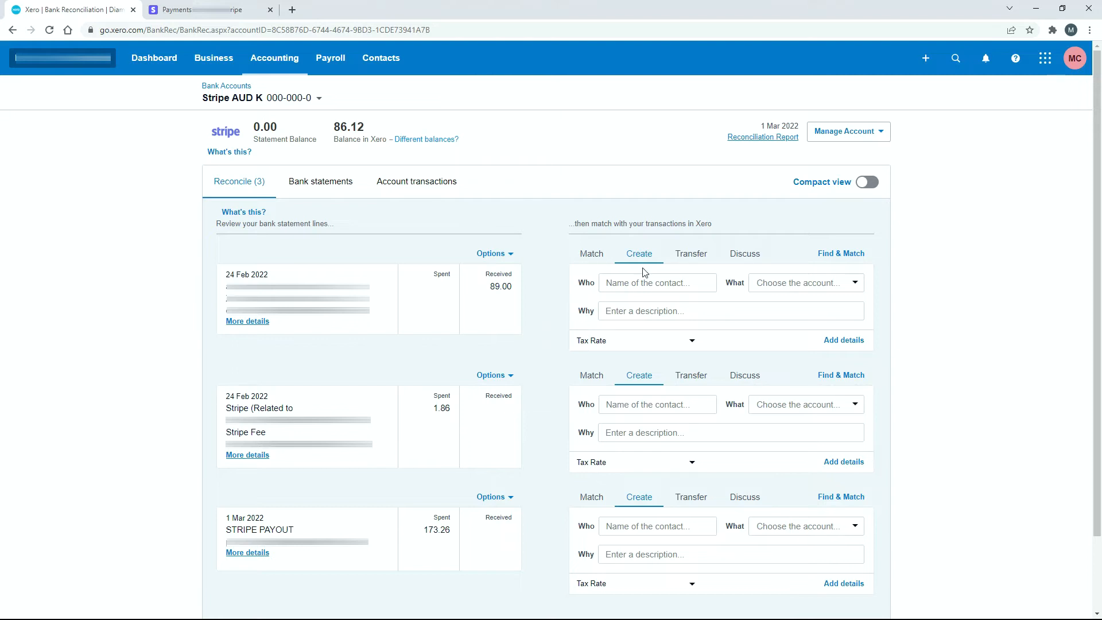
mouse_move(606, 300)
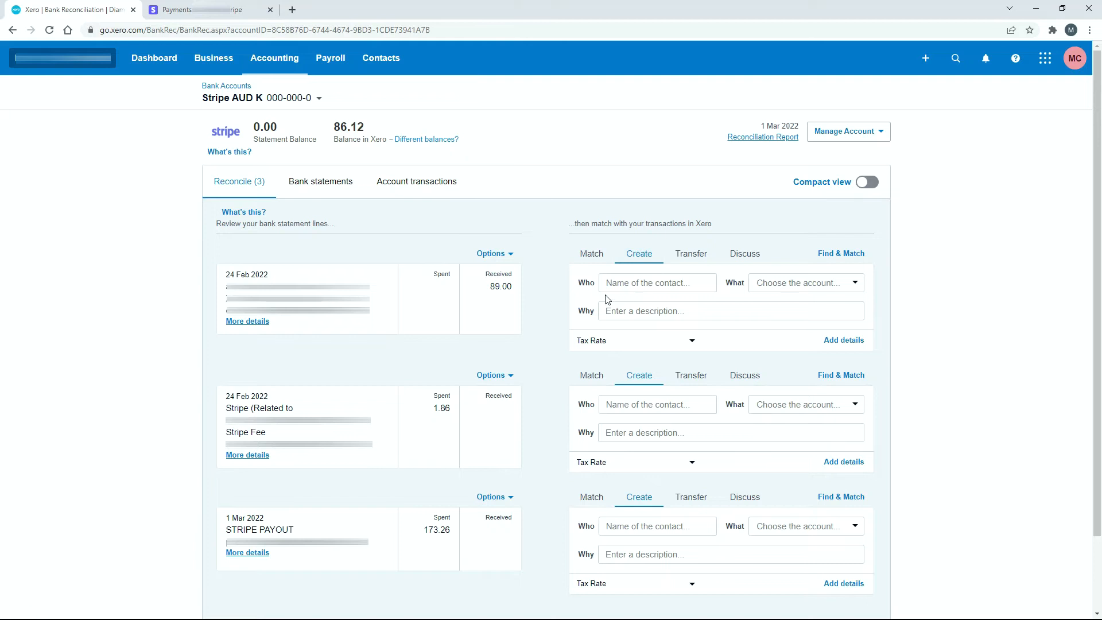
mouse_move(597, 317)
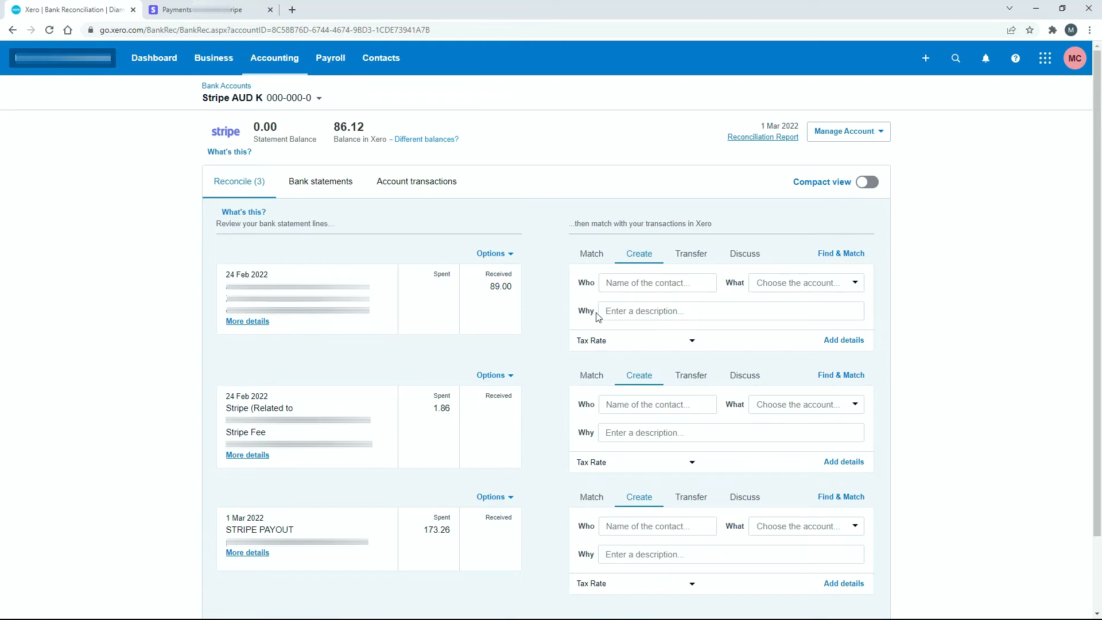
mouse_move(614, 300)
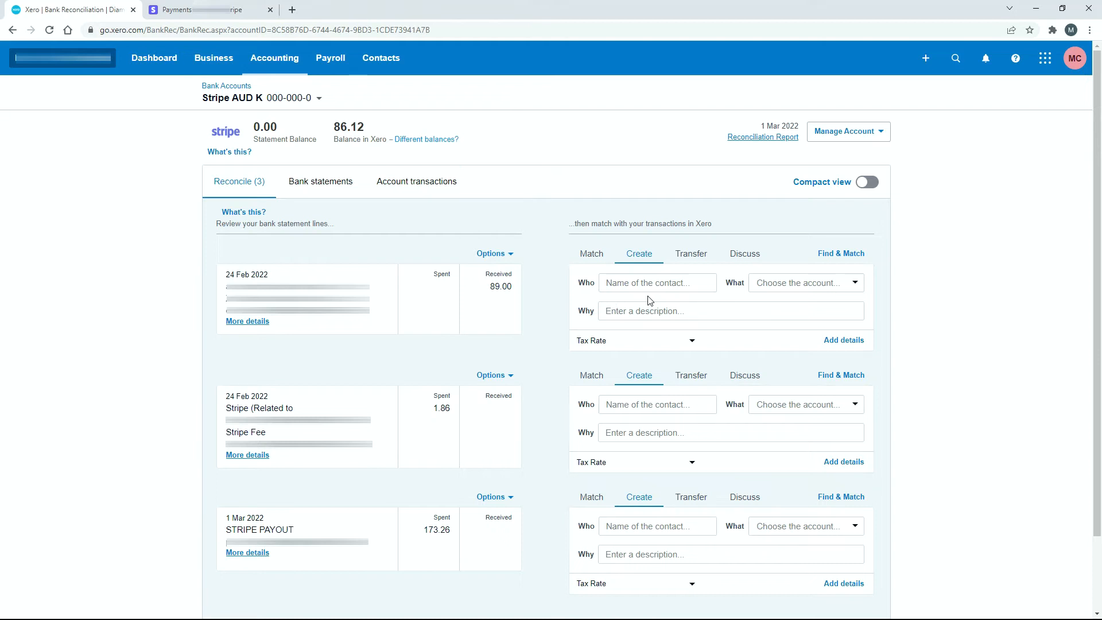
mouse_move(572, 291)
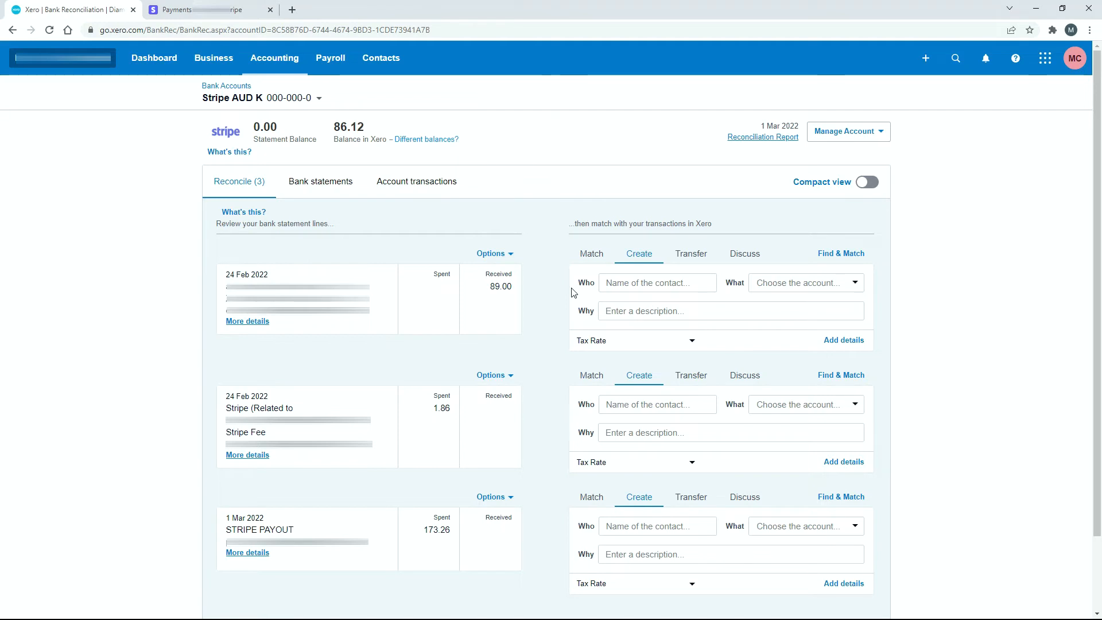
mouse_move(207, 285)
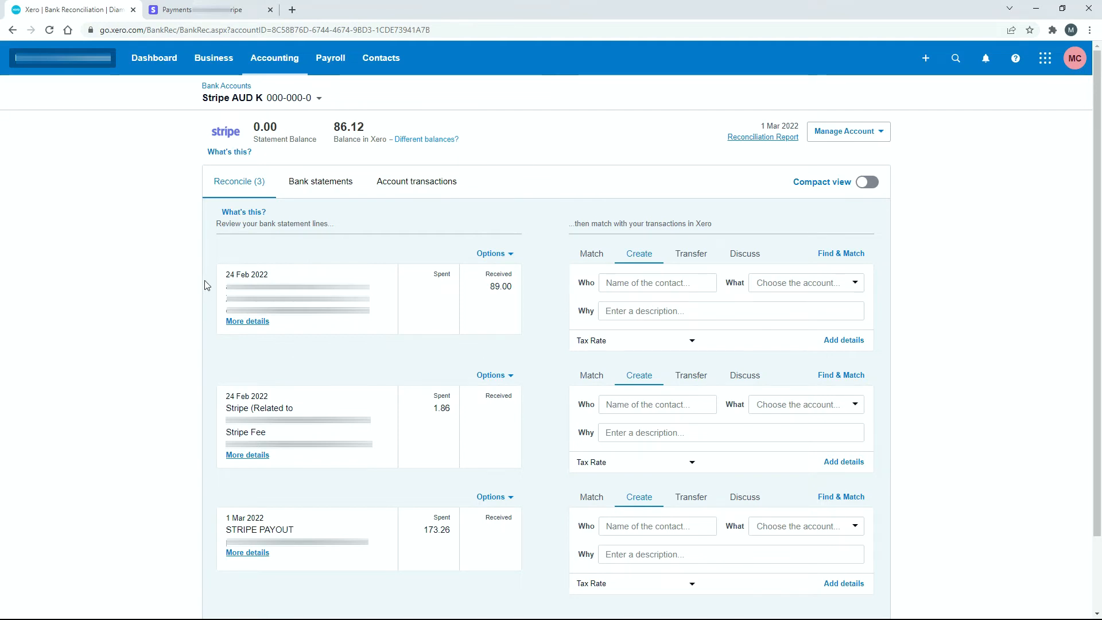
mouse_move(213, 295)
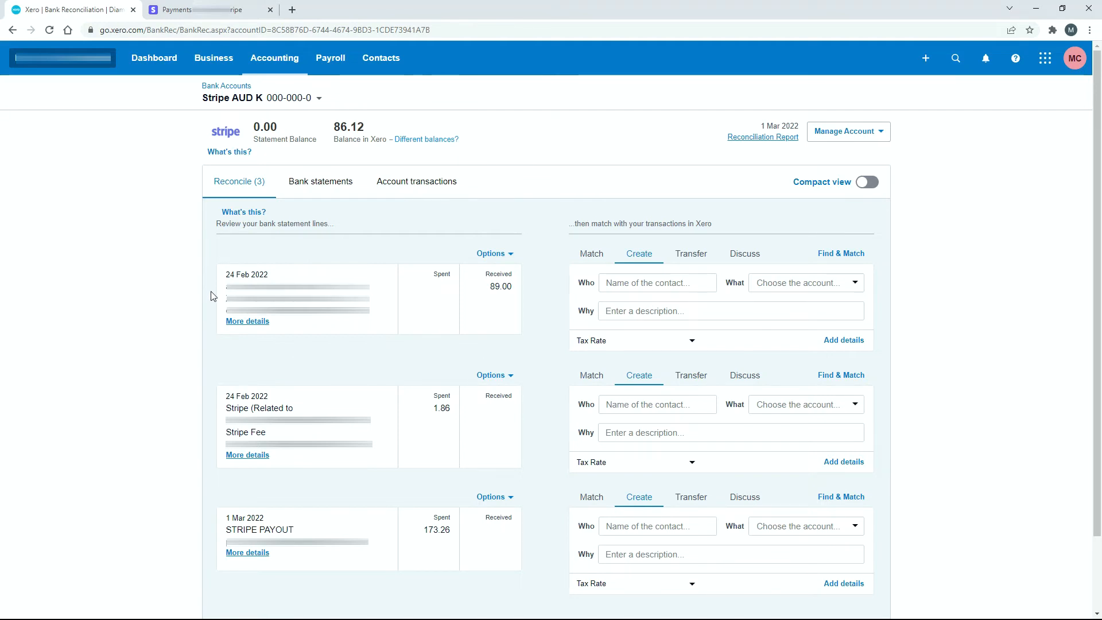
mouse_move(748, 298)
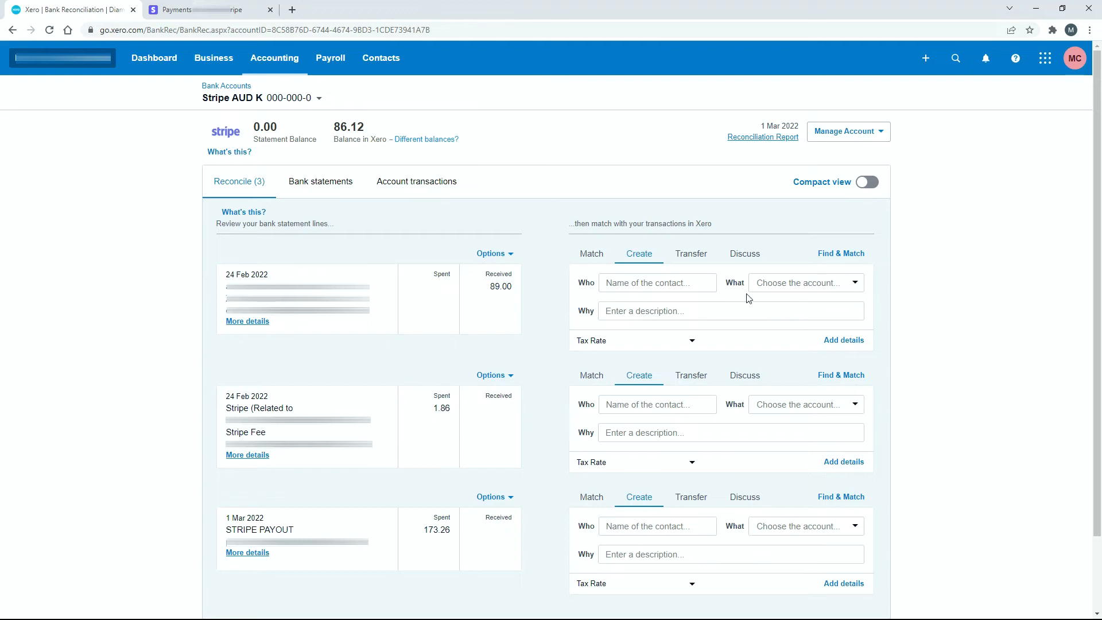
mouse_move(630, 300)
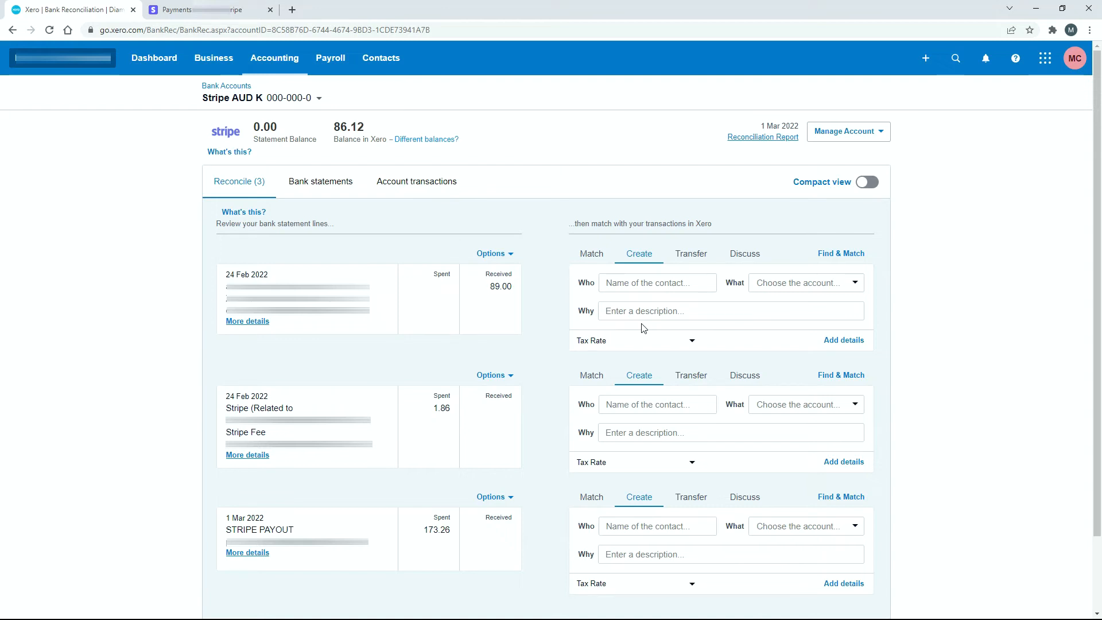
mouse_move(671, 330)
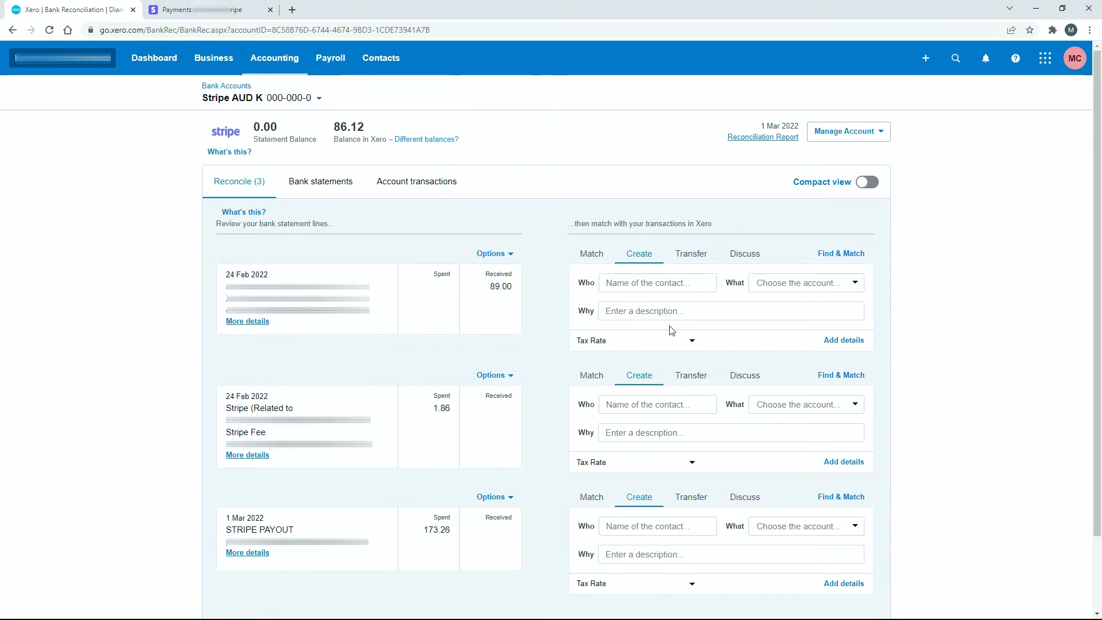
mouse_move(621, 302)
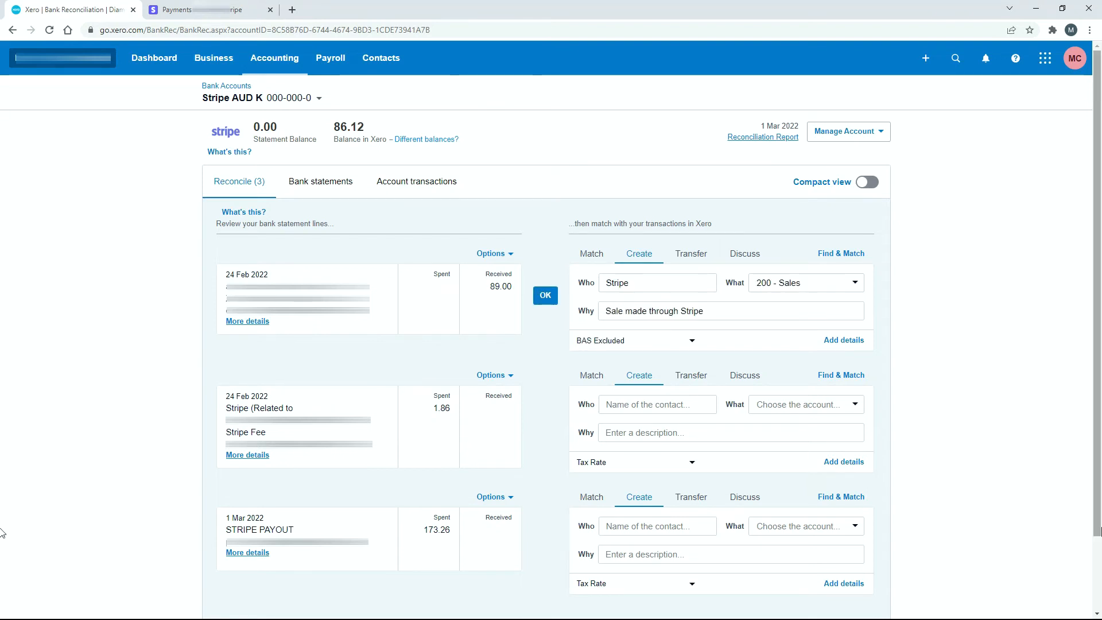
mouse_move(658, 303)
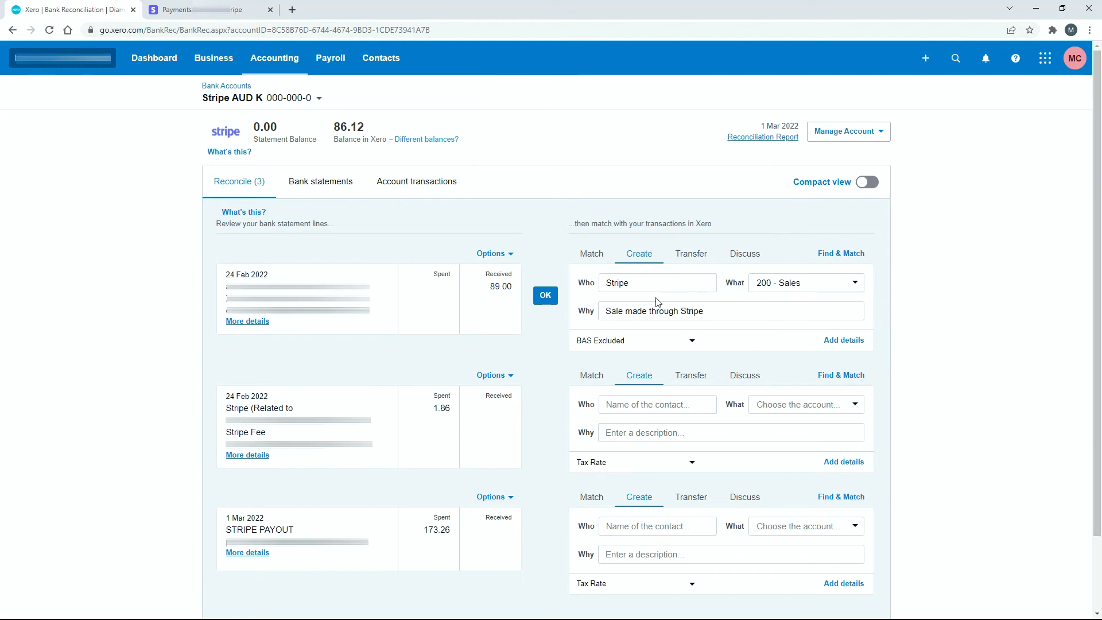
mouse_move(616, 300)
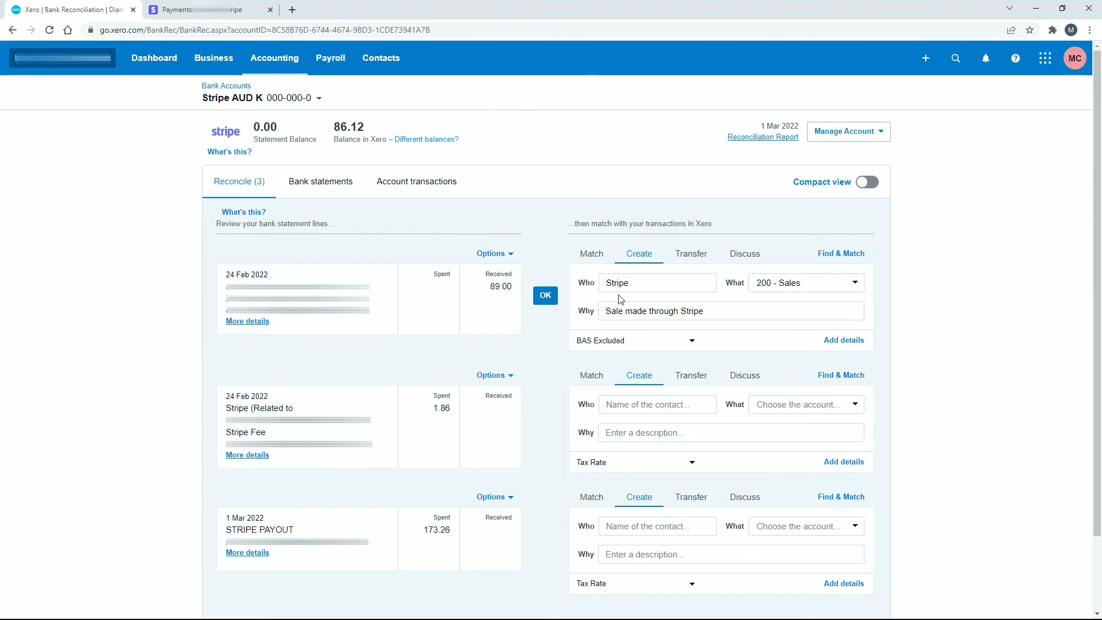
mouse_move(436, 292)
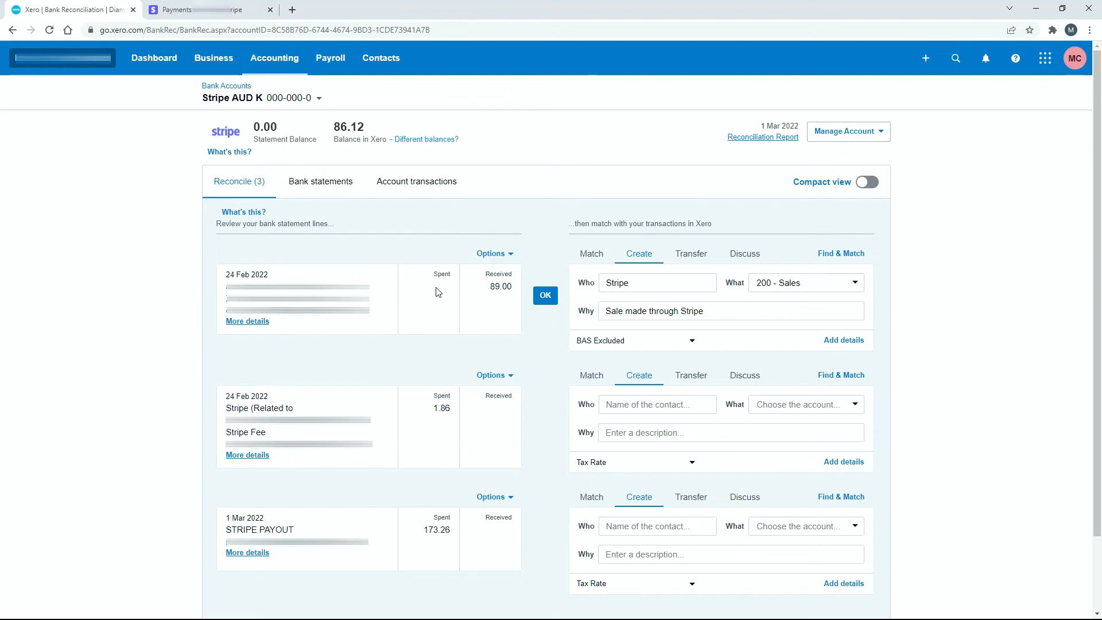
mouse_move(452, 287)
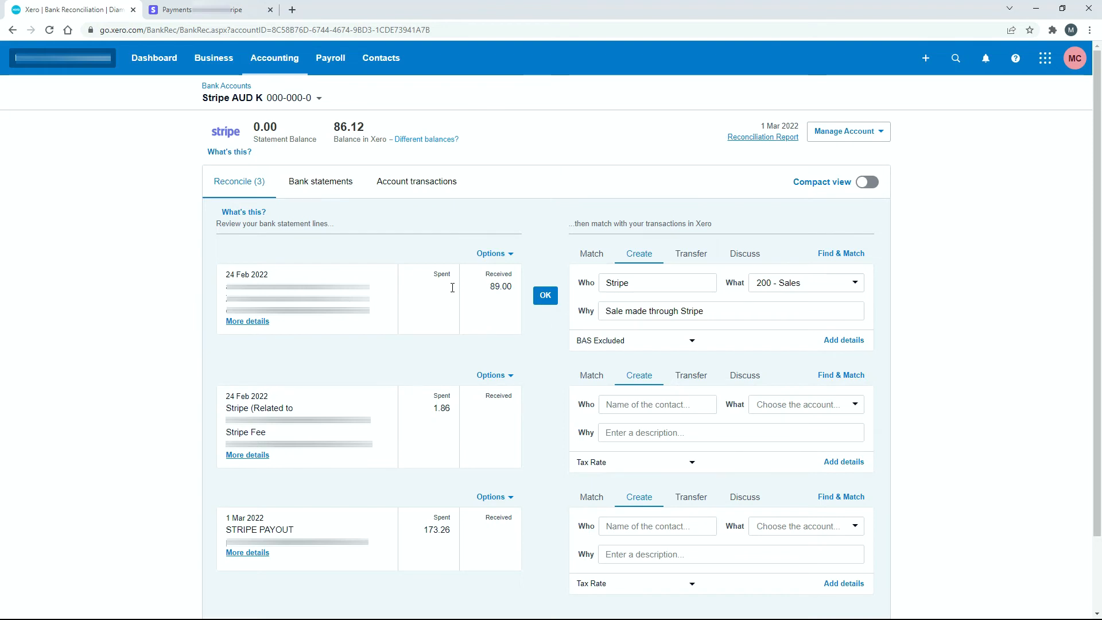
mouse_move(745, 297)
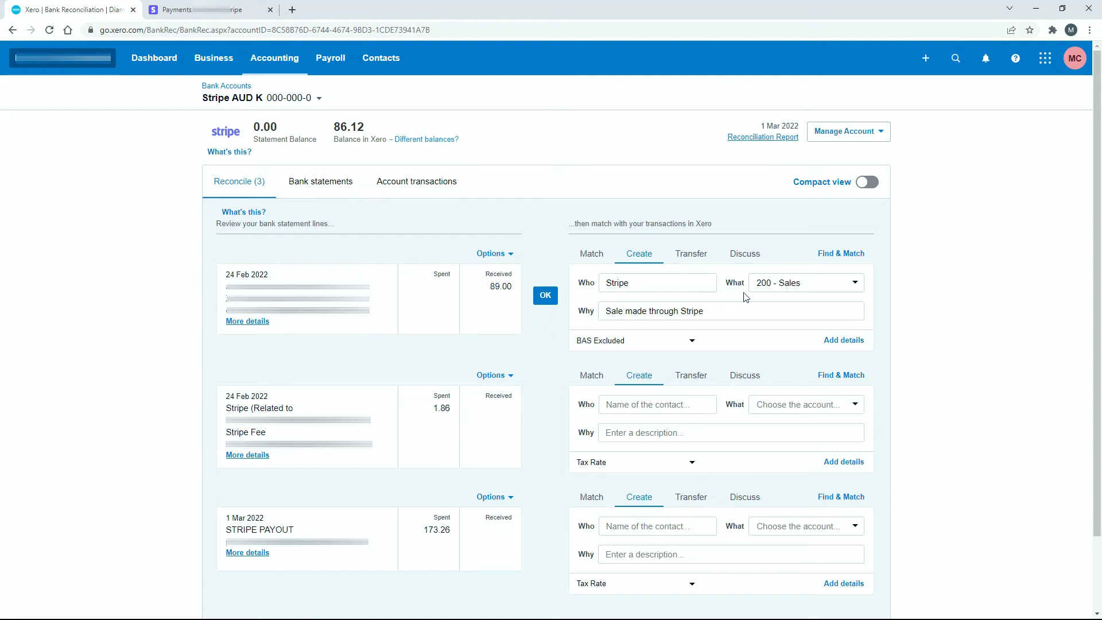
mouse_move(773, 298)
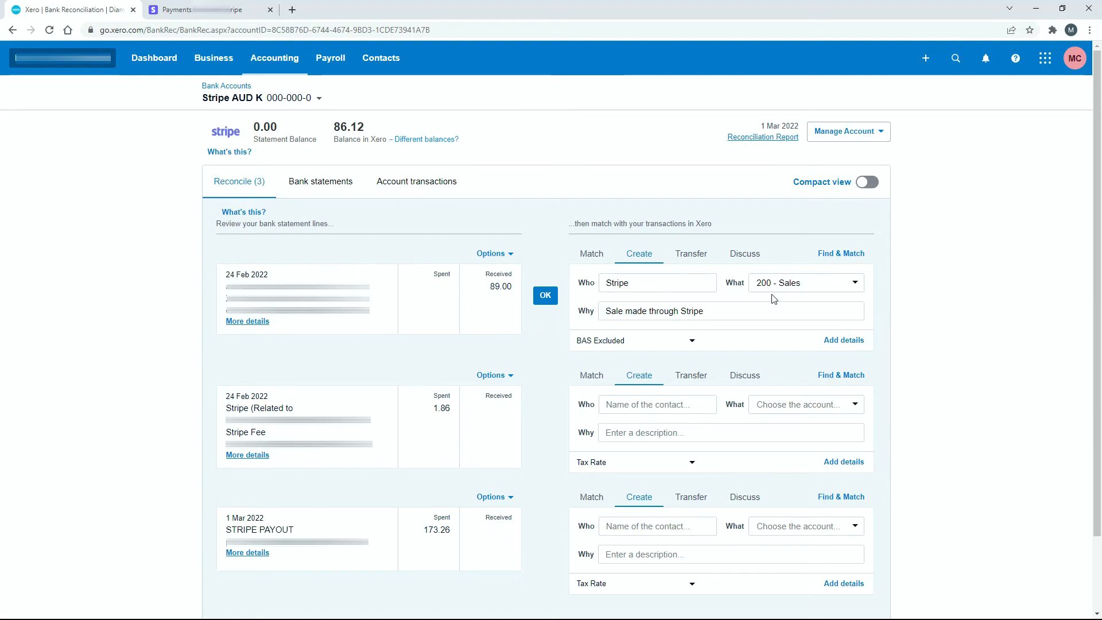
mouse_move(763, 298)
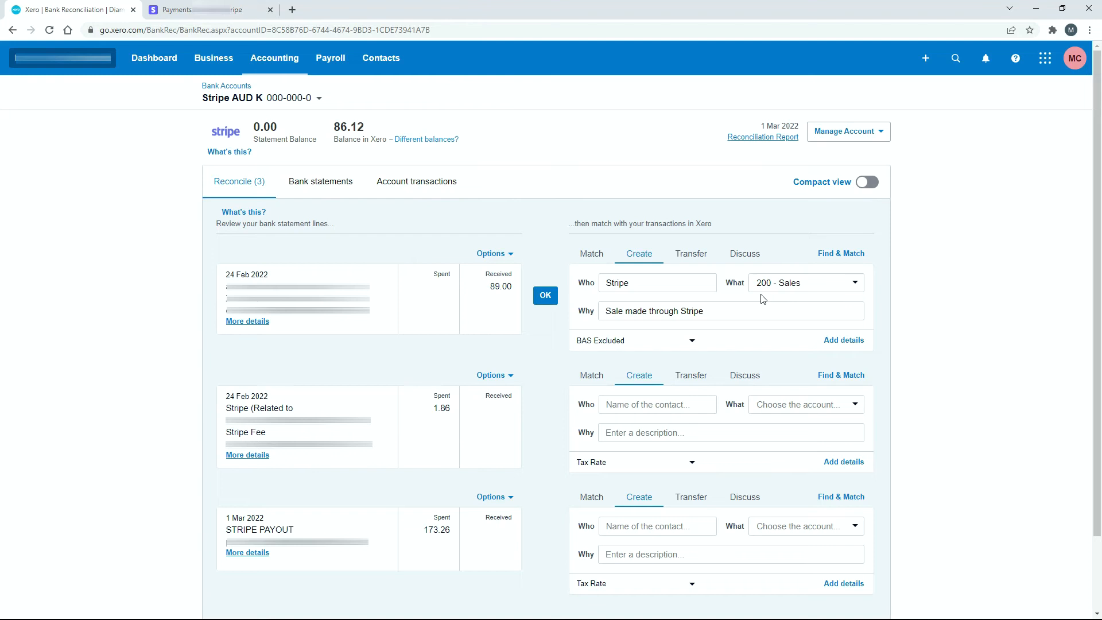
mouse_move(799, 301)
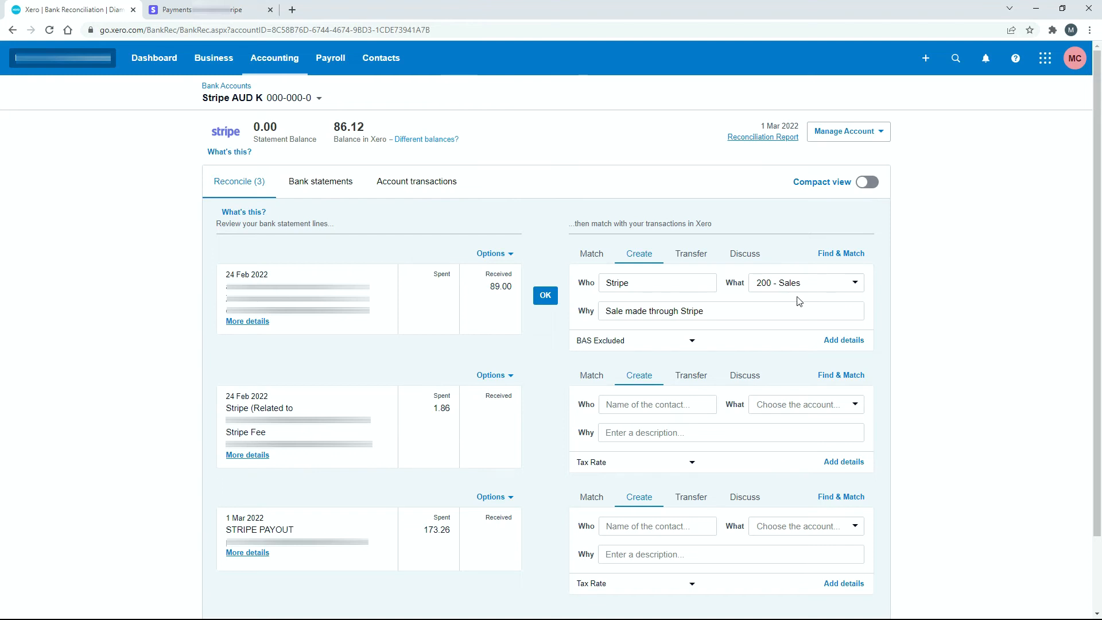
mouse_move(856, 287)
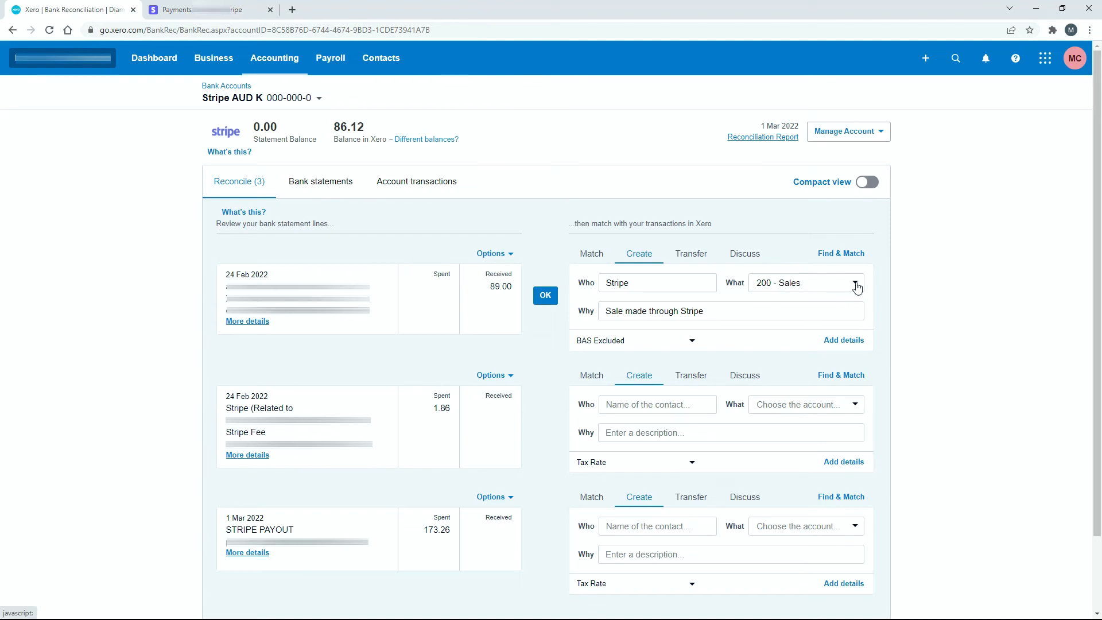
Confirm account 200 - Sales for the $89.00 Stripe sale line
left_click(855, 283)
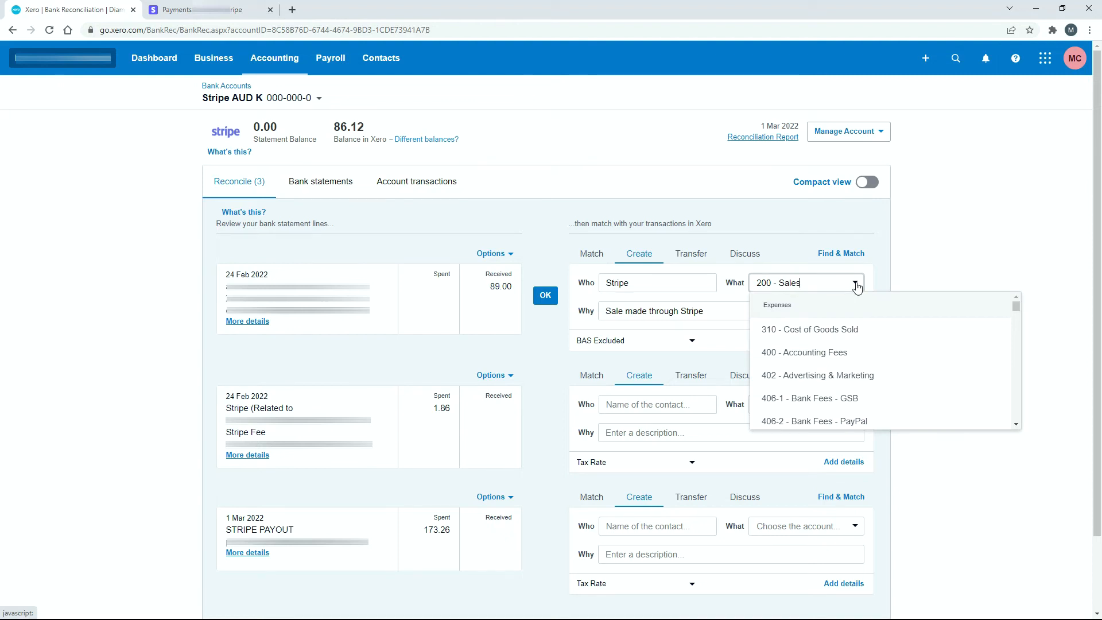
left_click(890, 285)
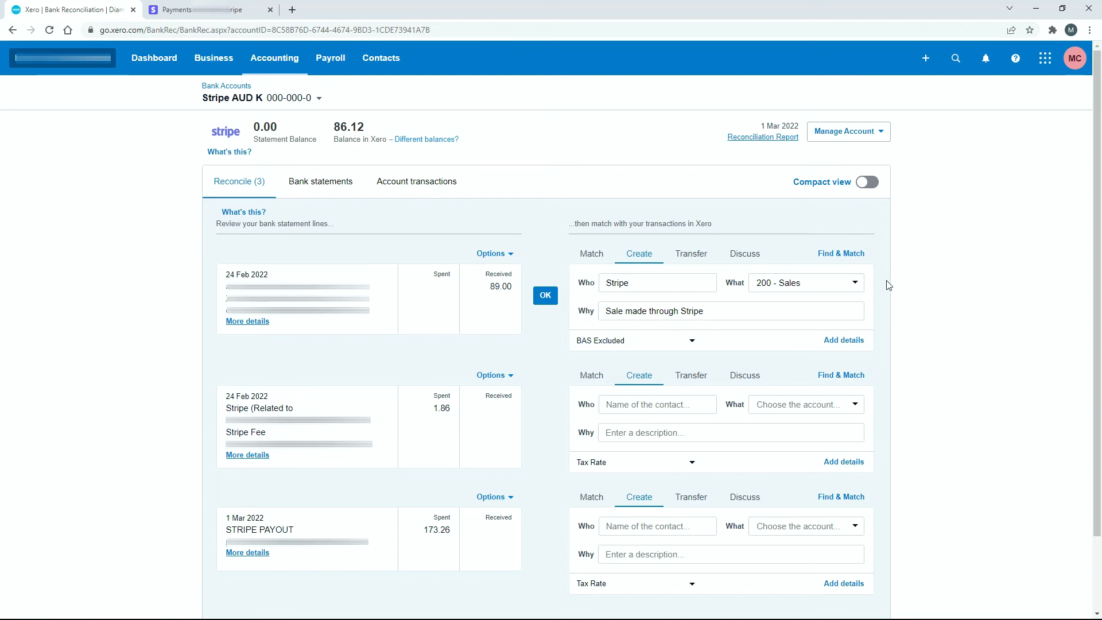
mouse_move(614, 328)
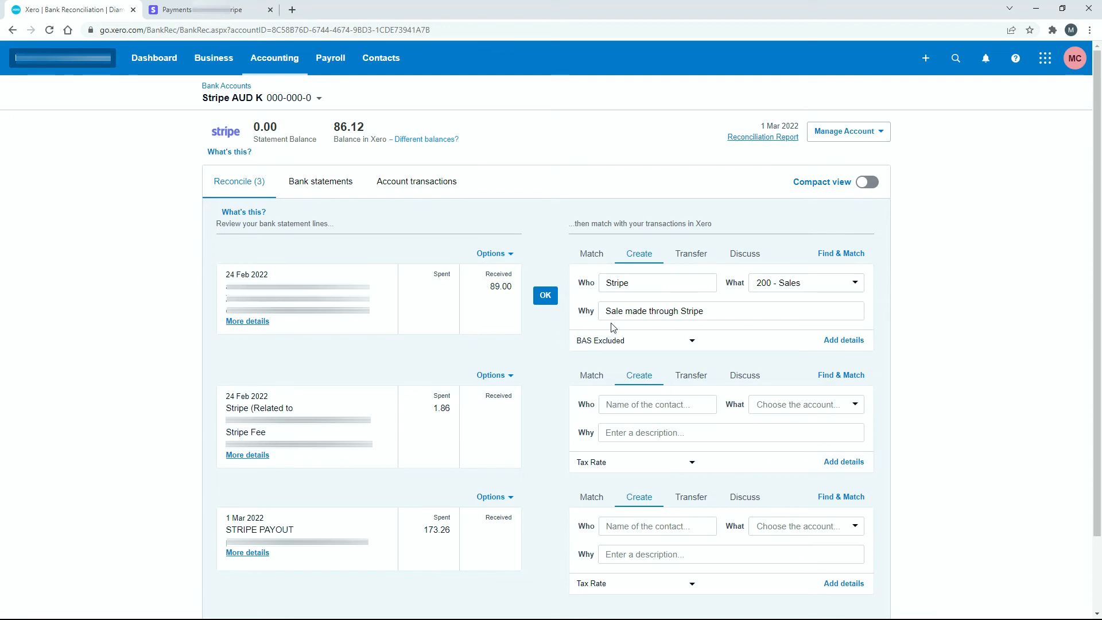
mouse_move(712, 328)
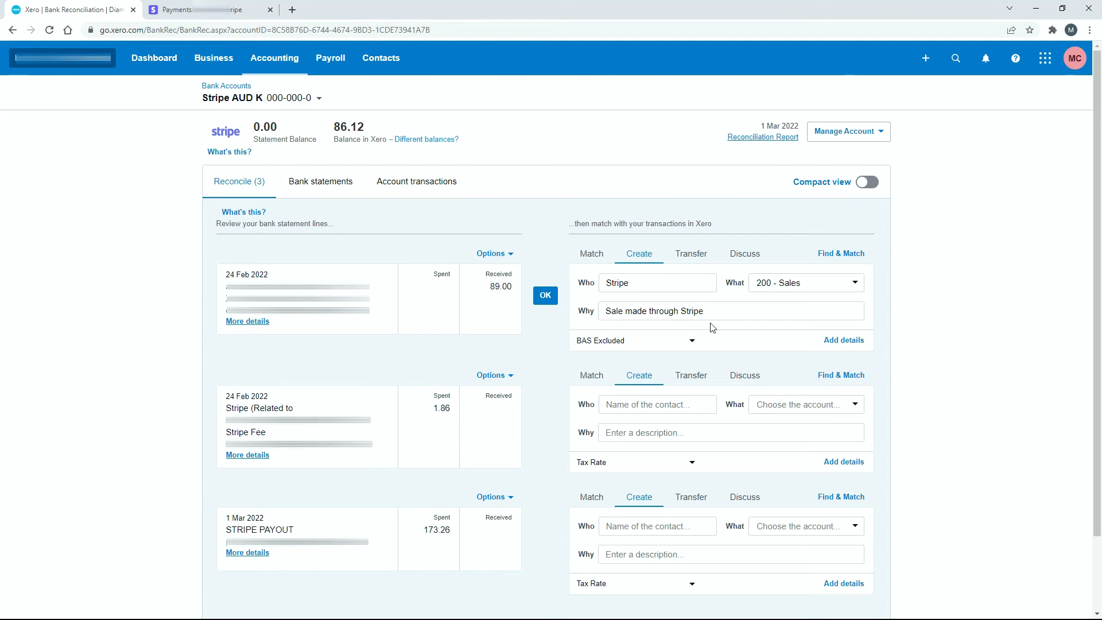
mouse_move(668, 328)
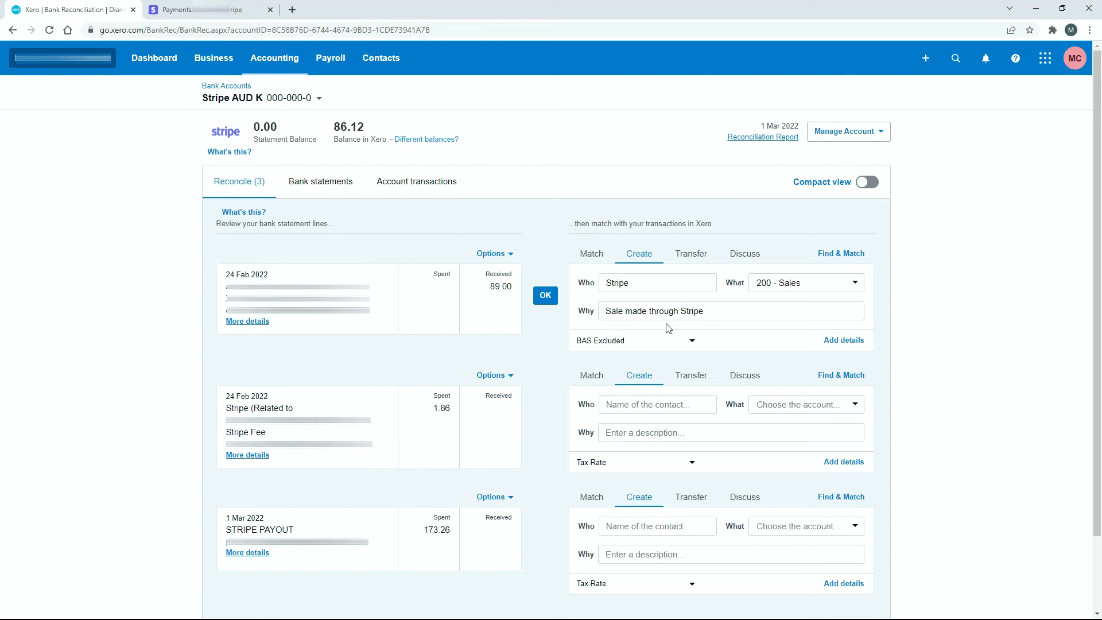
mouse_move(545, 390)
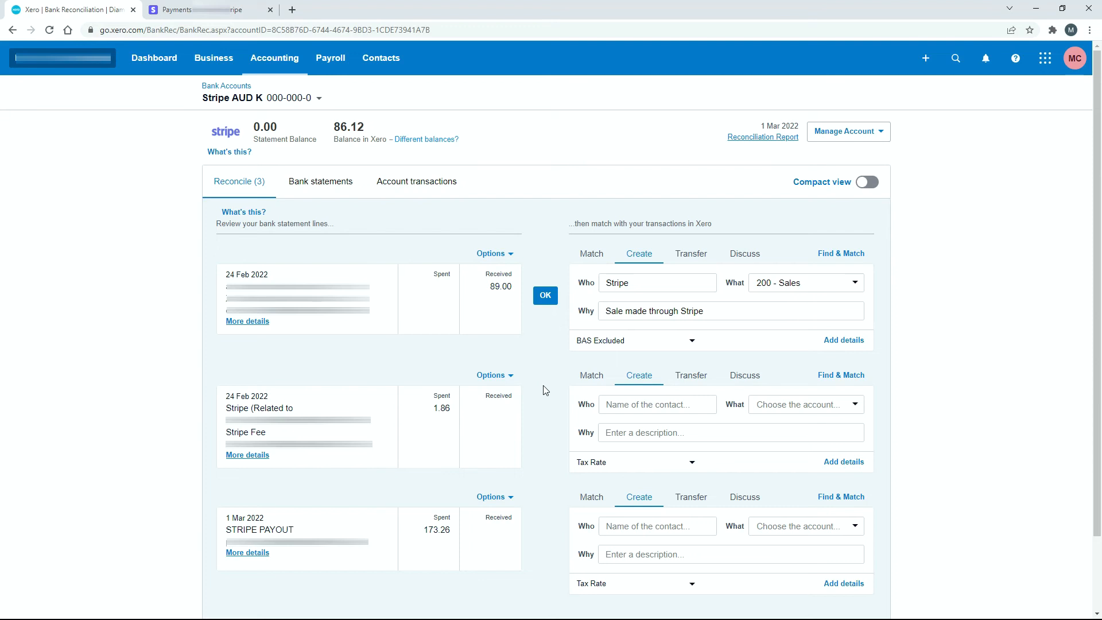
mouse_move(543, 419)
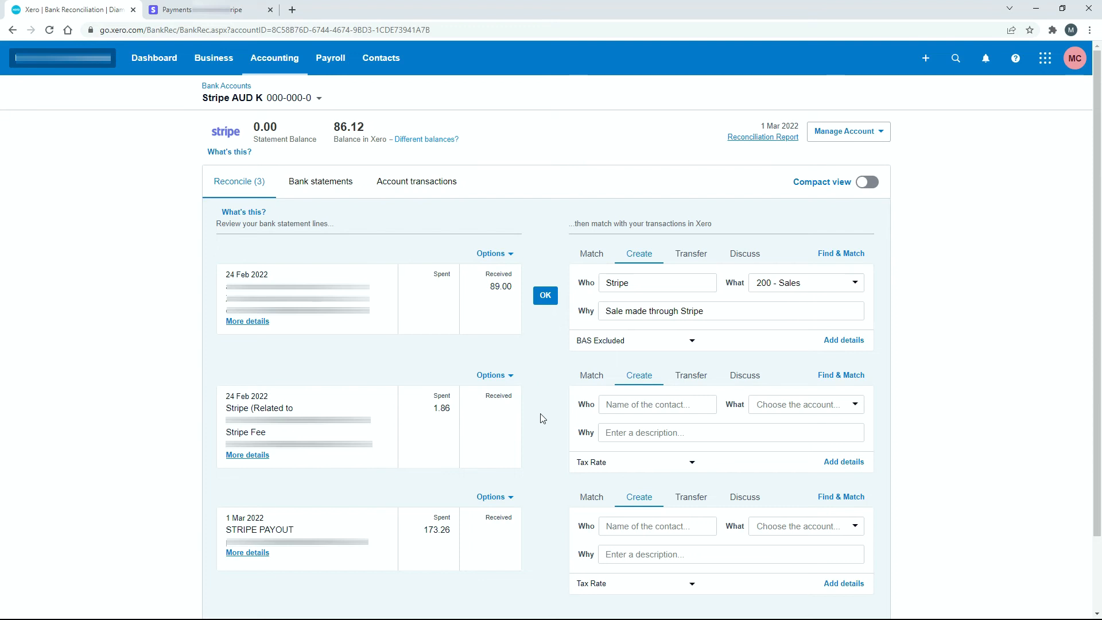
mouse_move(573, 416)
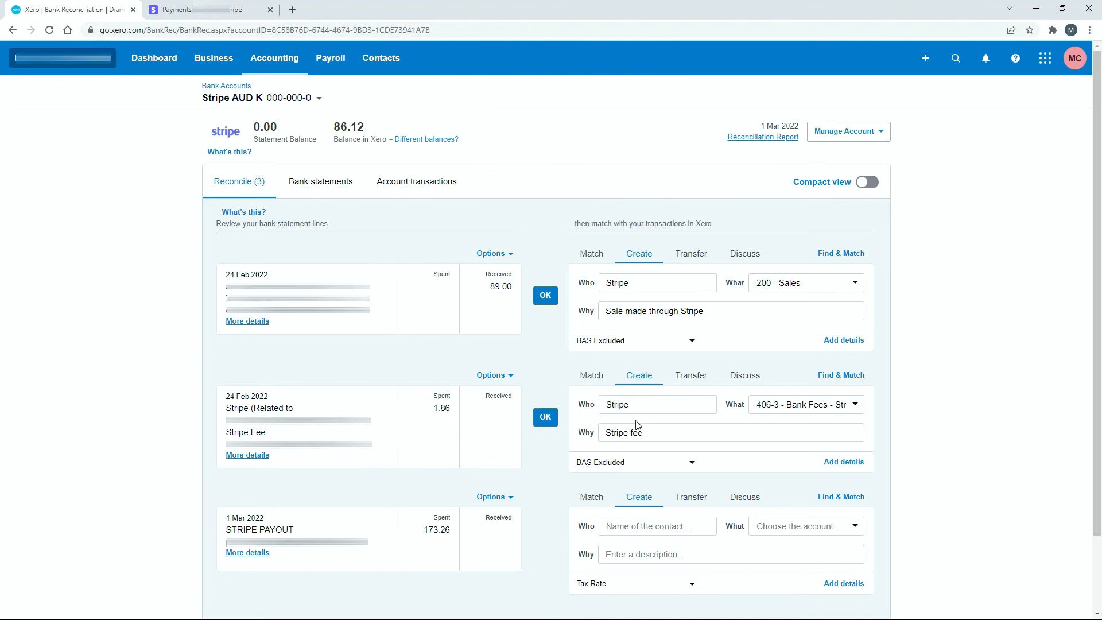
mouse_move(849, 423)
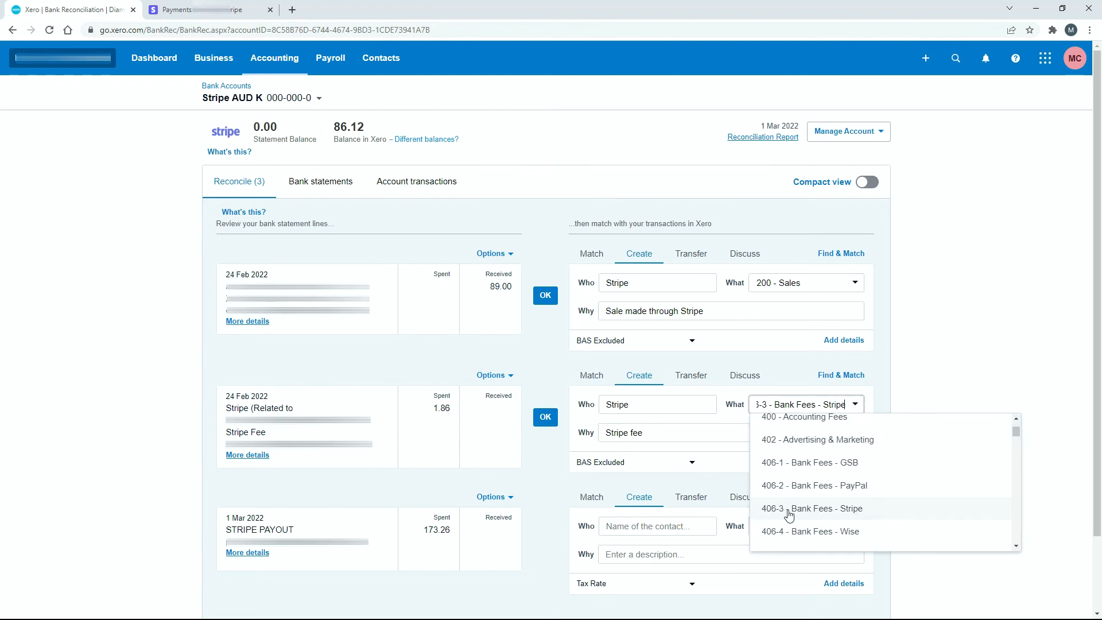
mouse_move(874, 514)
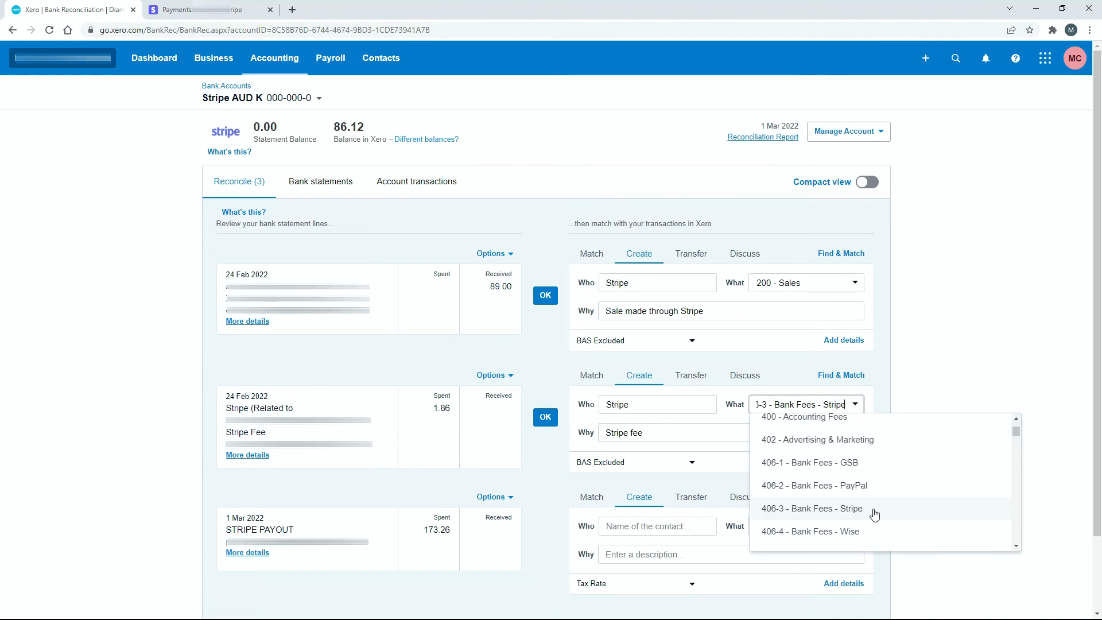
mouse_move(785, 514)
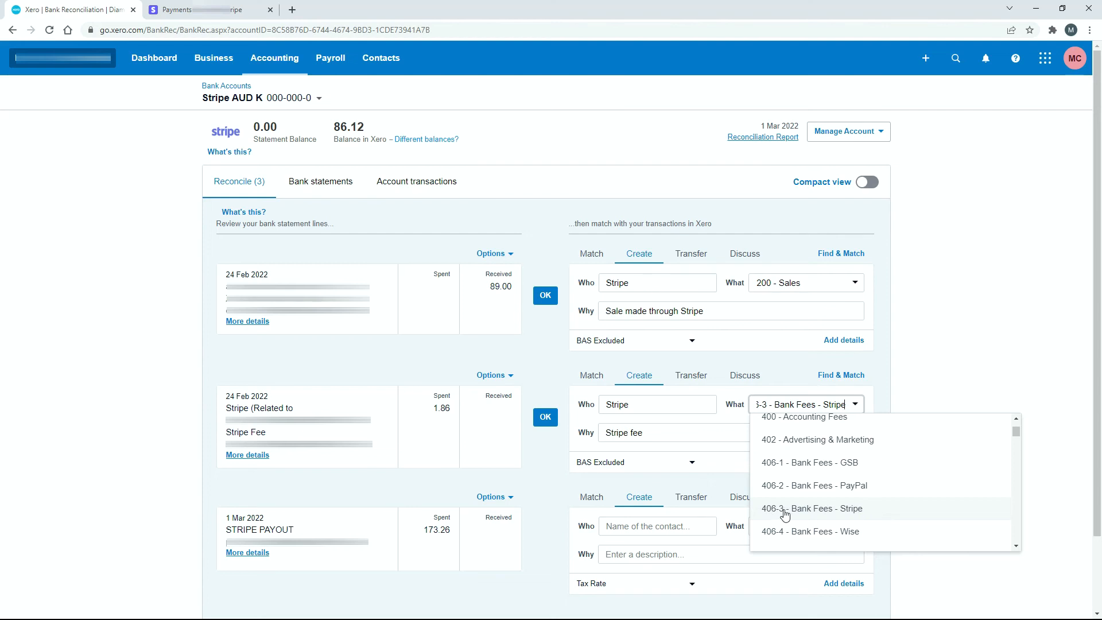
mouse_move(861, 516)
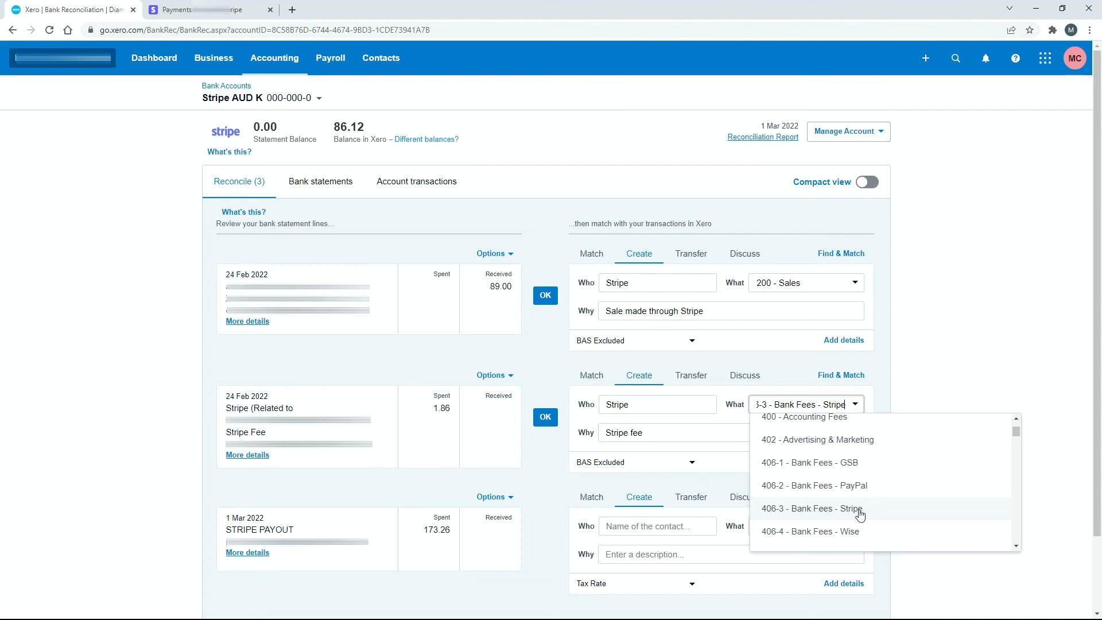
mouse_move(821, 476)
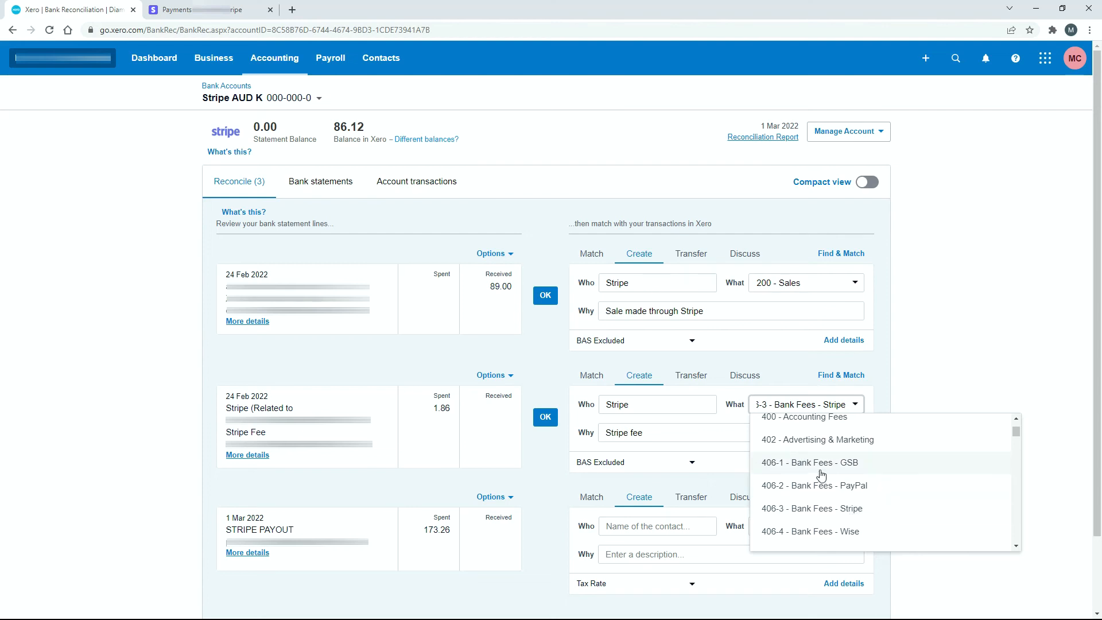
mouse_move(934, 392)
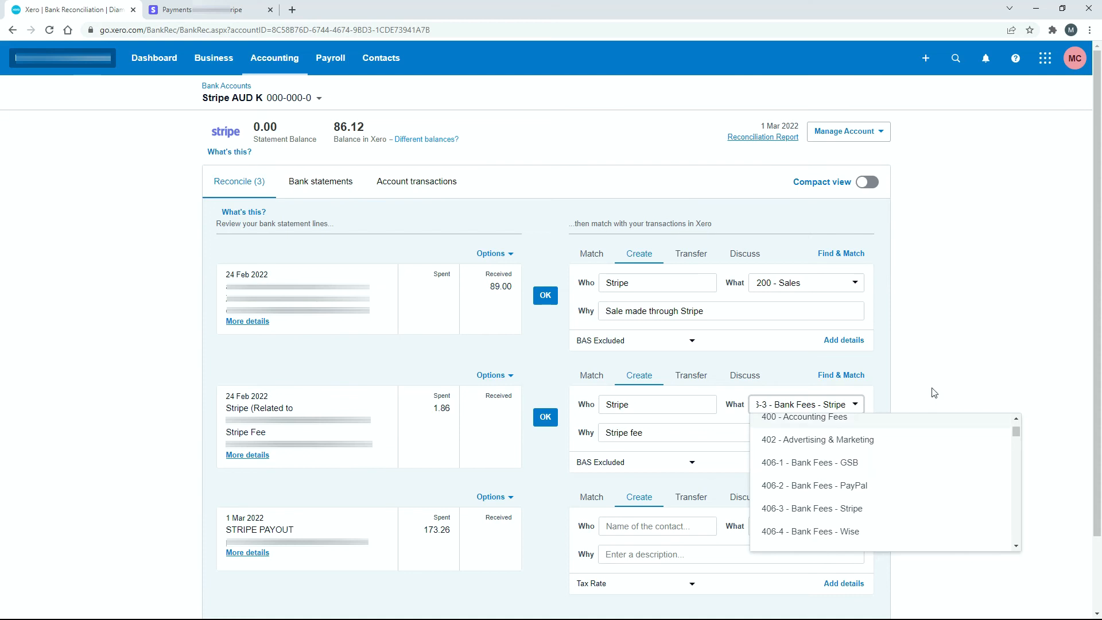
Keep 406-3 - Bank Fees - Stripe as the $1.86 fee line's account
left_click(812, 508)
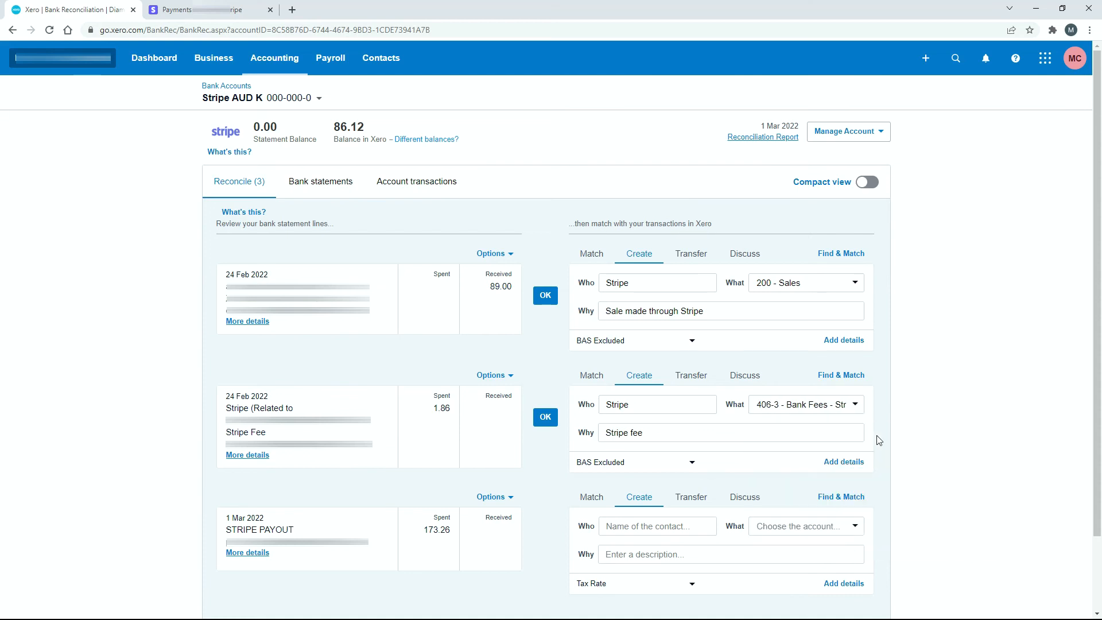
mouse_move(611, 450)
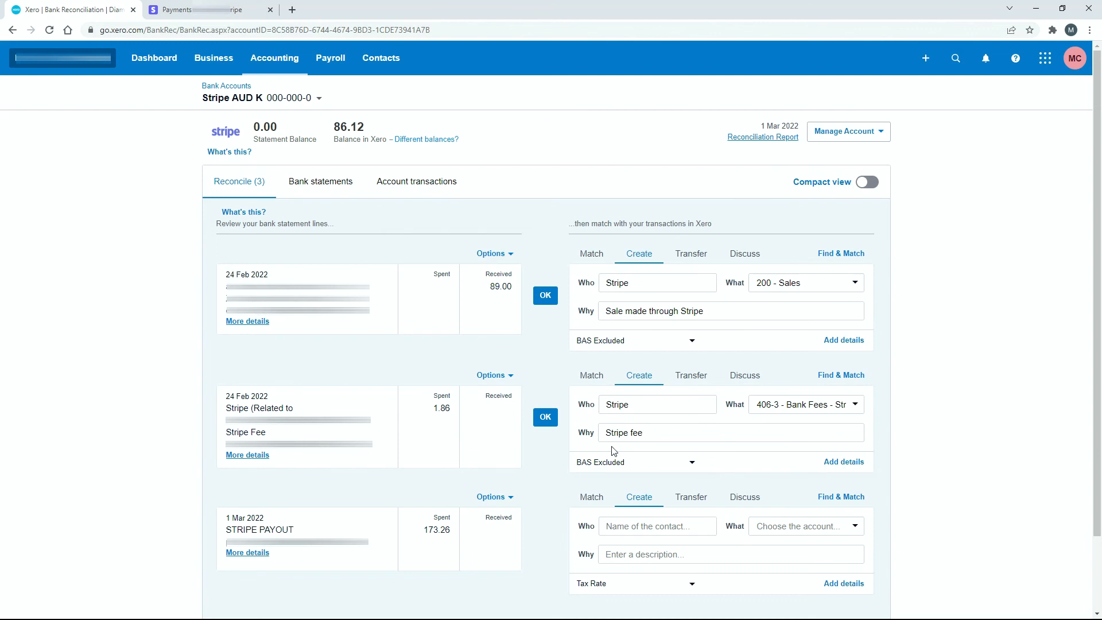
mouse_move(645, 449)
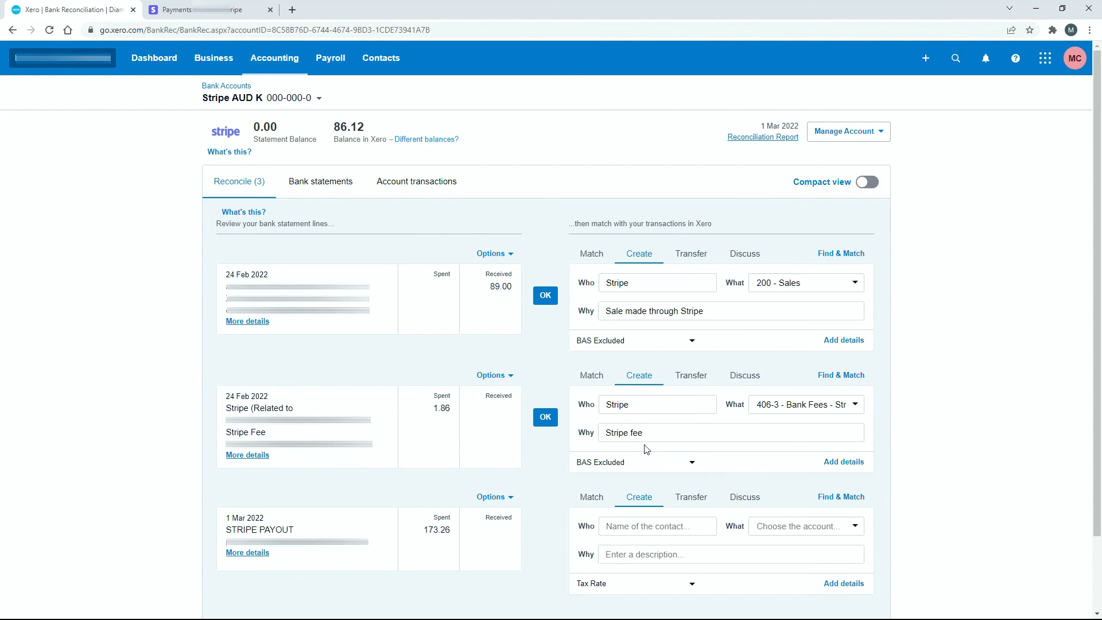
mouse_move(572, 388)
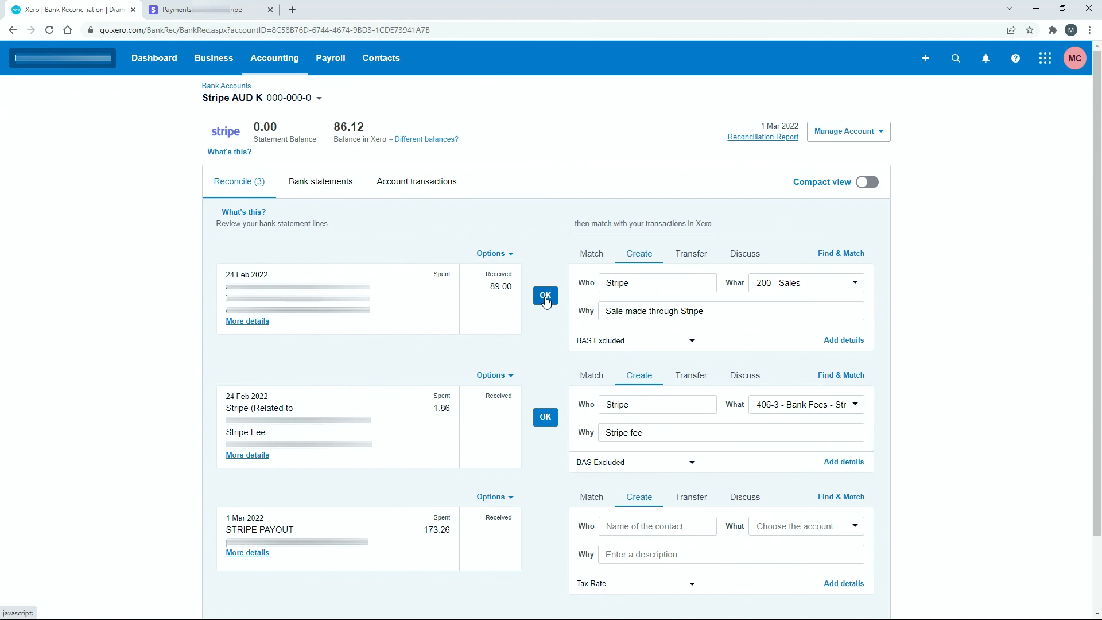
Reconcile the $89.00 sale and $1.86 fee lines, leaving the $173.26 payout
left_click(545, 295)
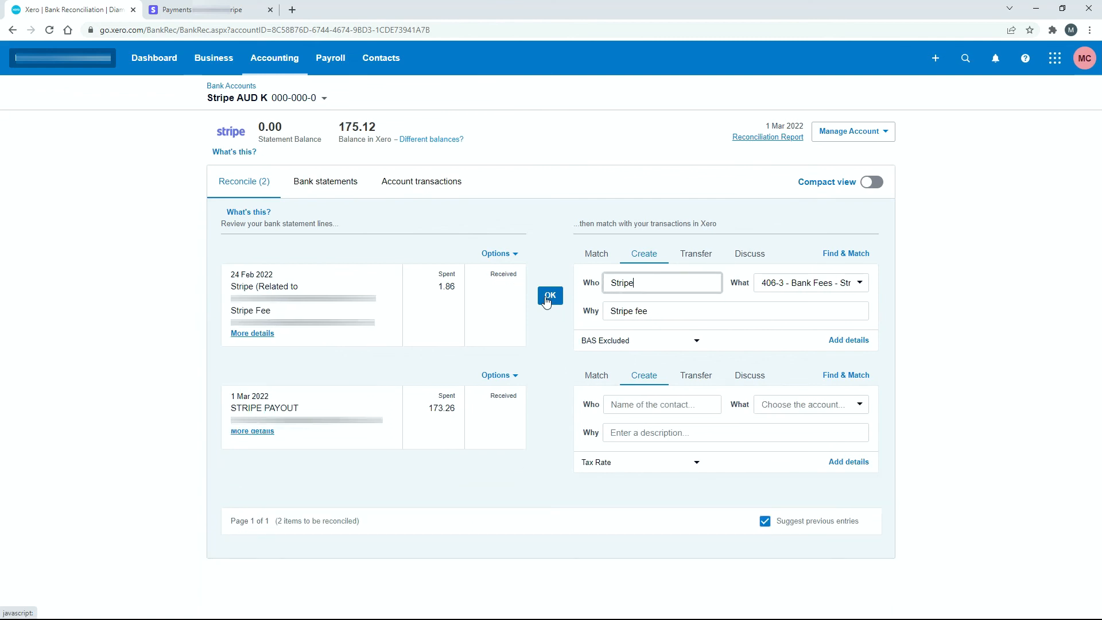
left_click(550, 294)
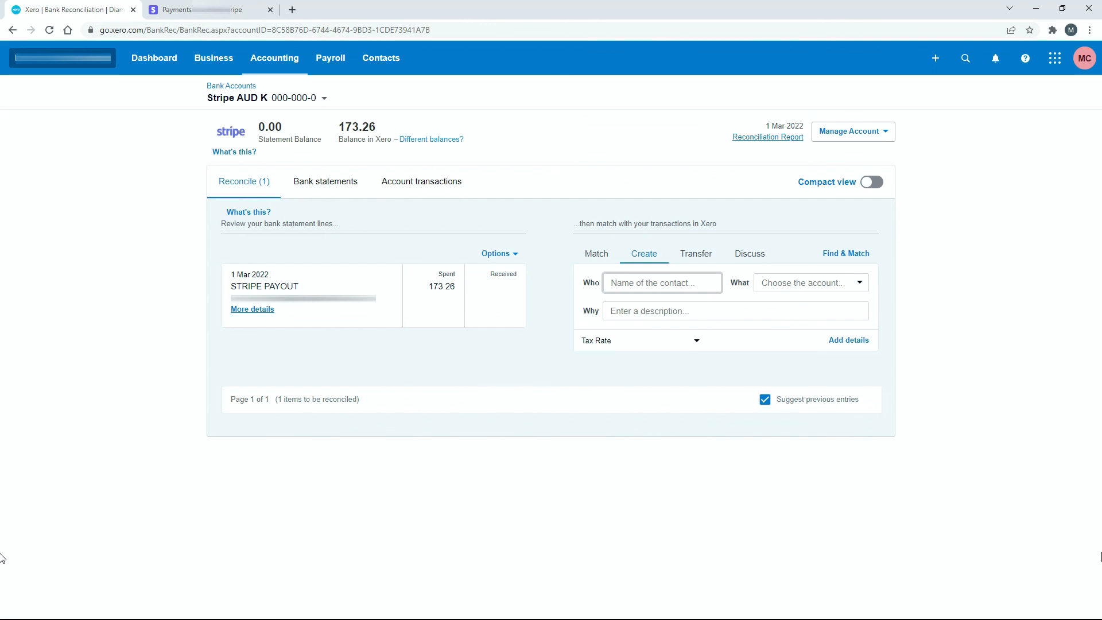
left_click(661, 283)
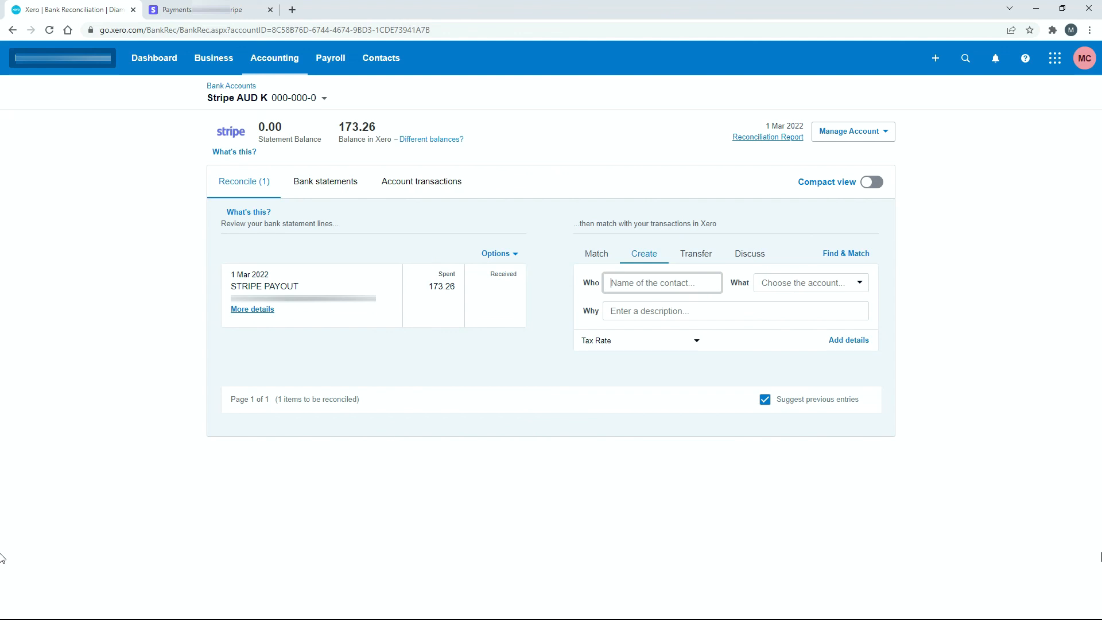